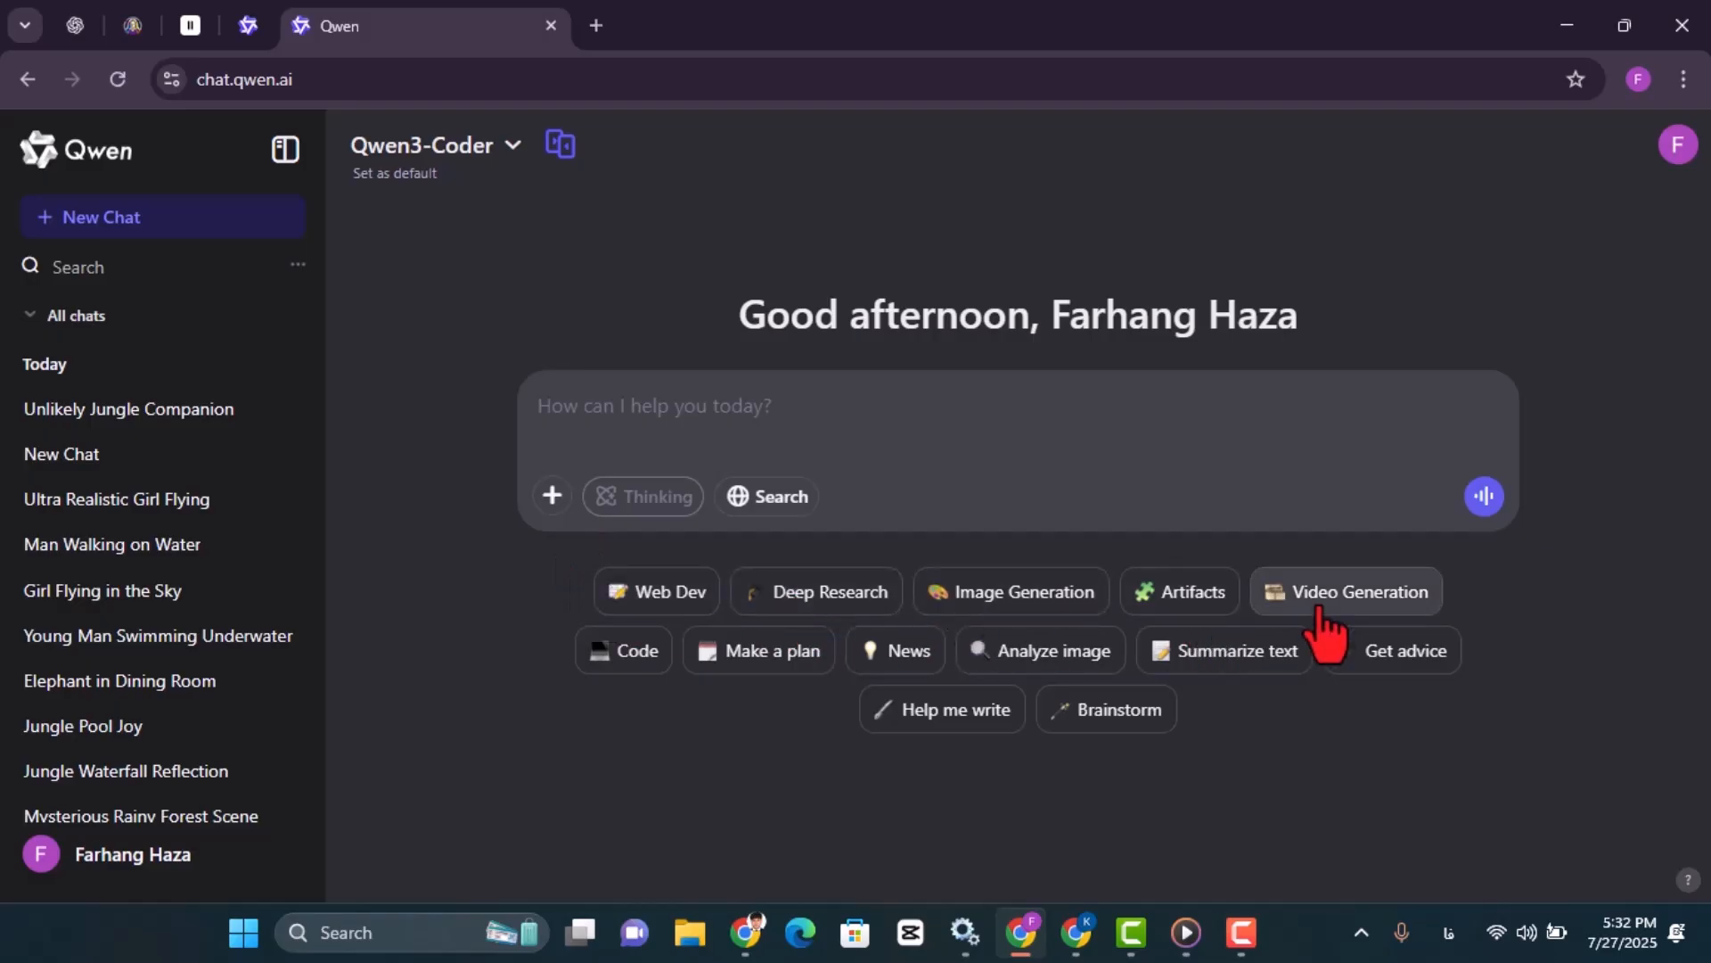
mouse_move(797, 699)
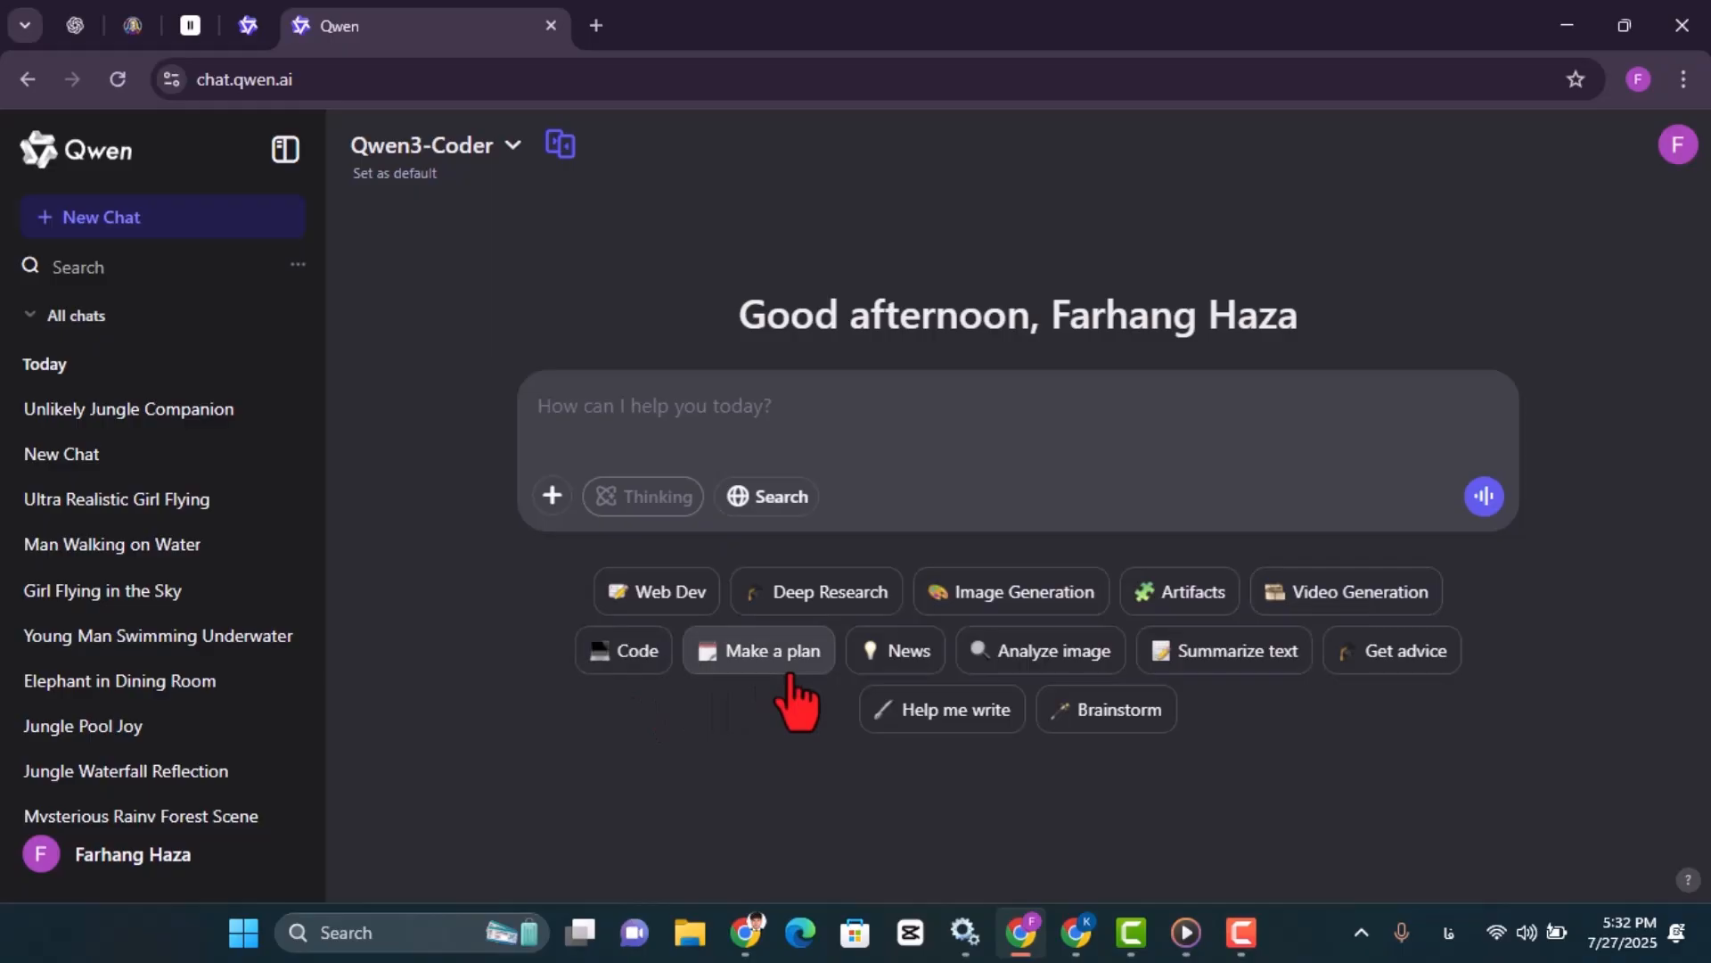
mouse_move(1223, 649)
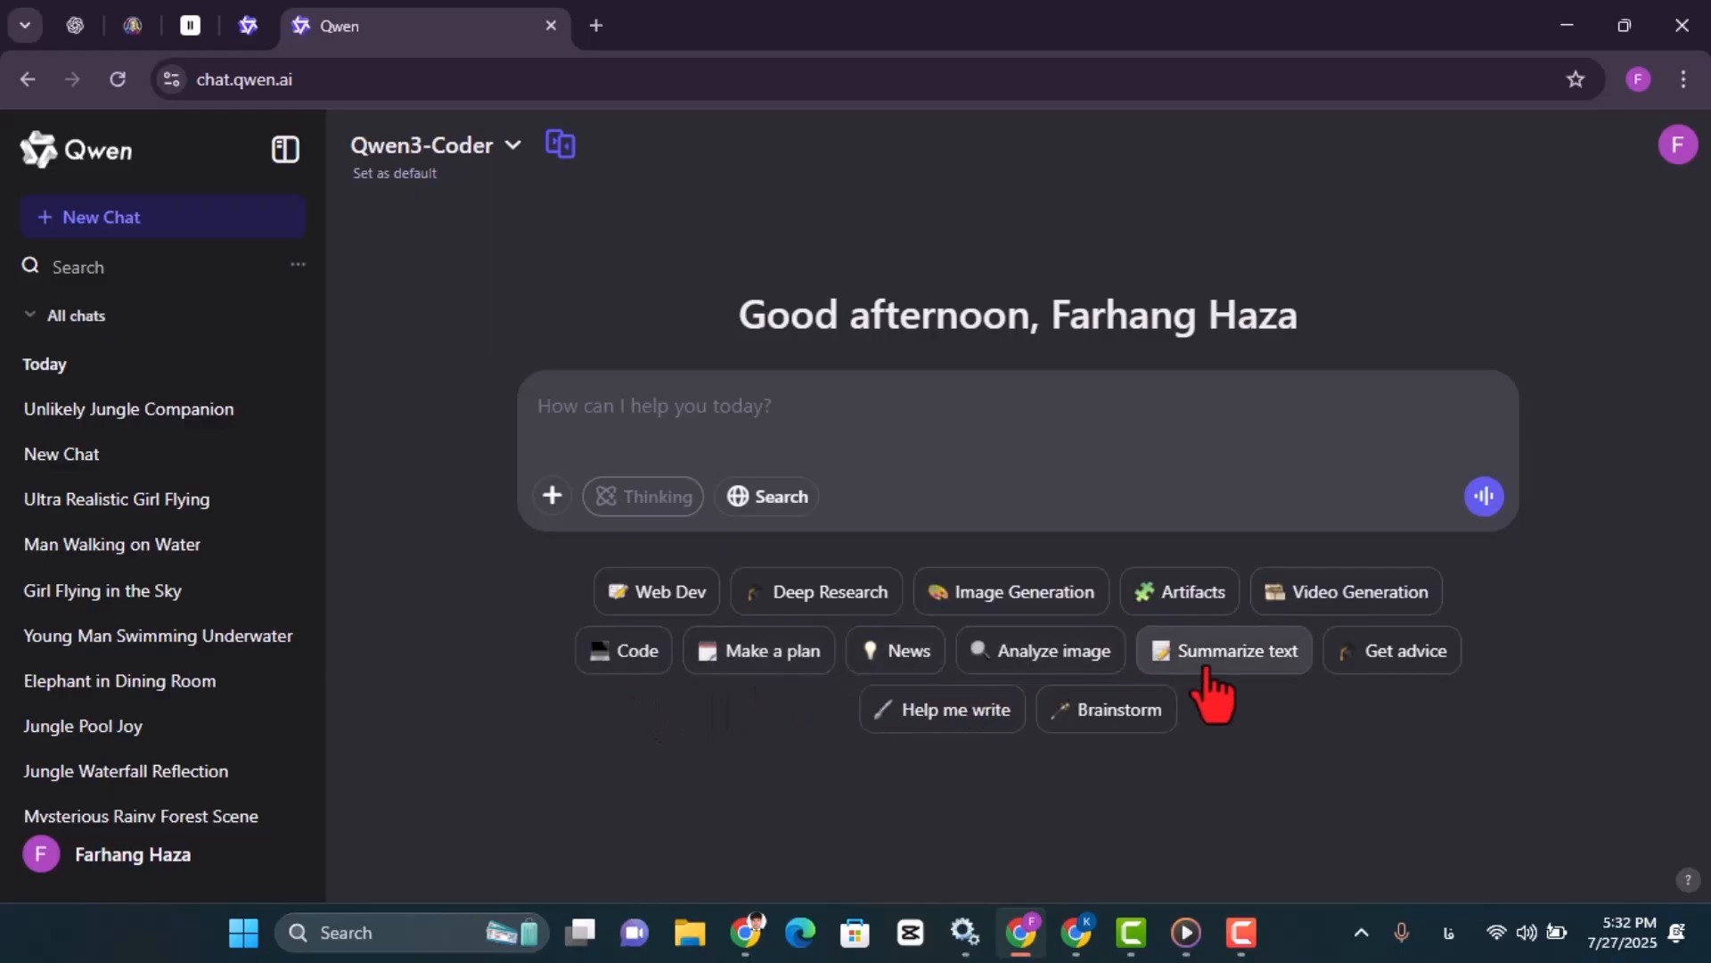
mouse_move(970, 720)
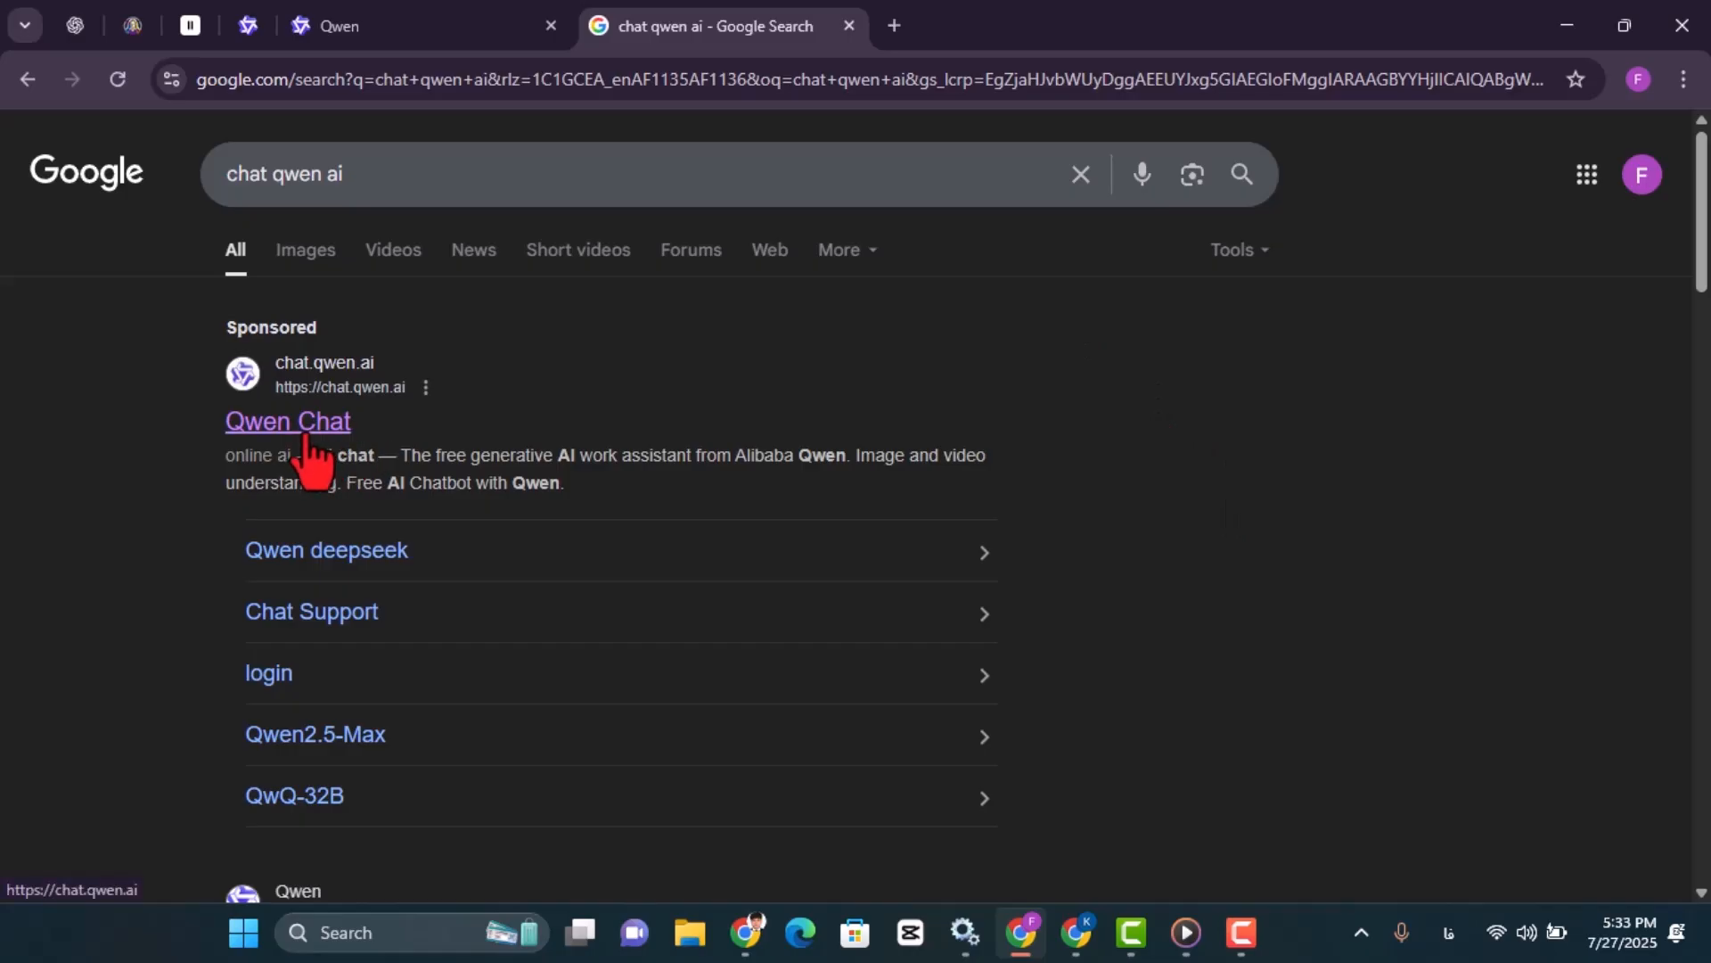
Step: Open the Qwen Chat site from the sponsored Google result
click(287, 421)
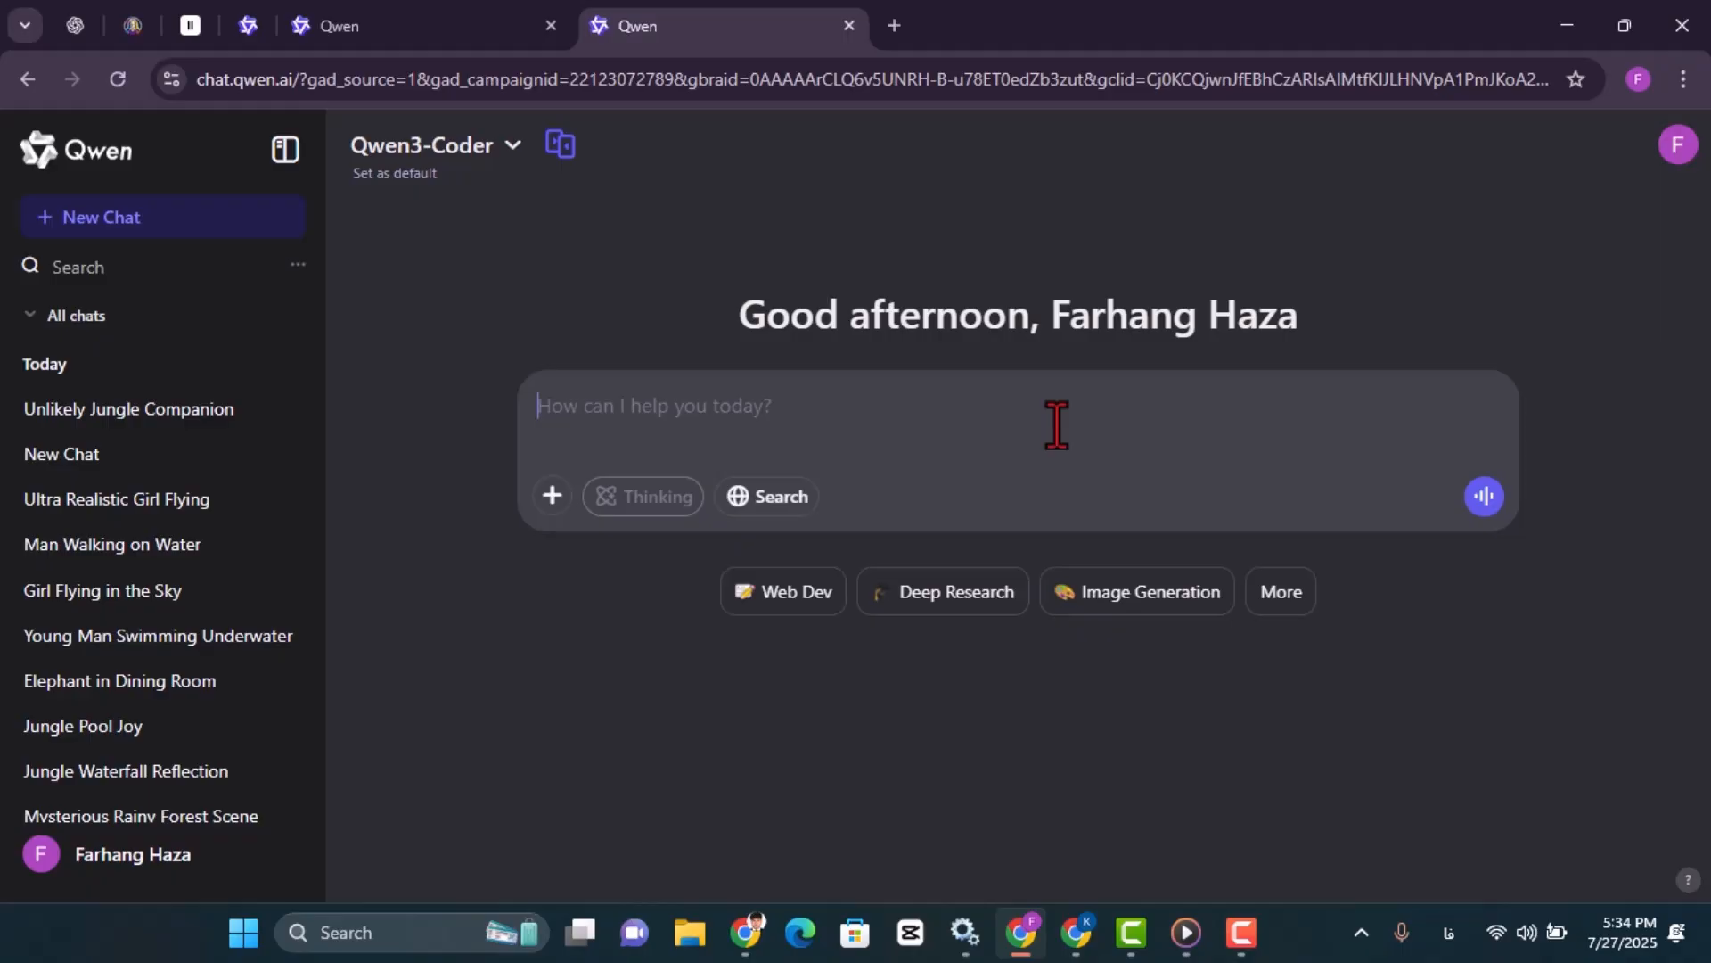
mouse_move(1144, 587)
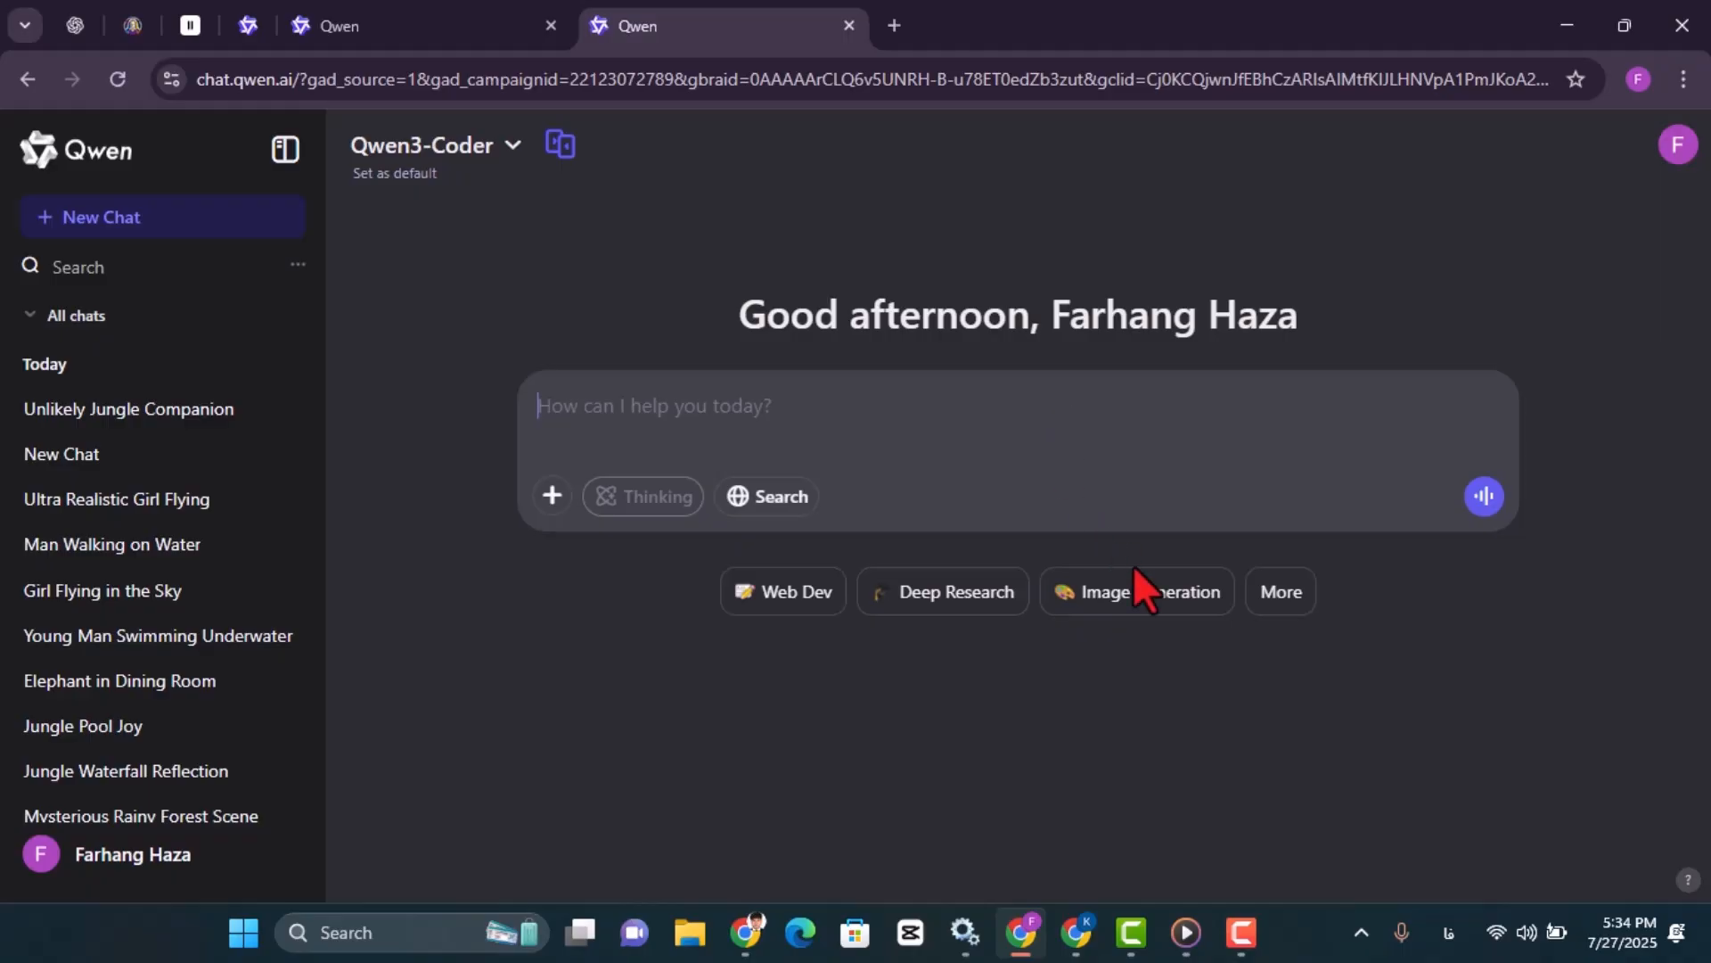
Step: Switch the new chat into Video Generation mode from the More suggestions
click(1280, 592)
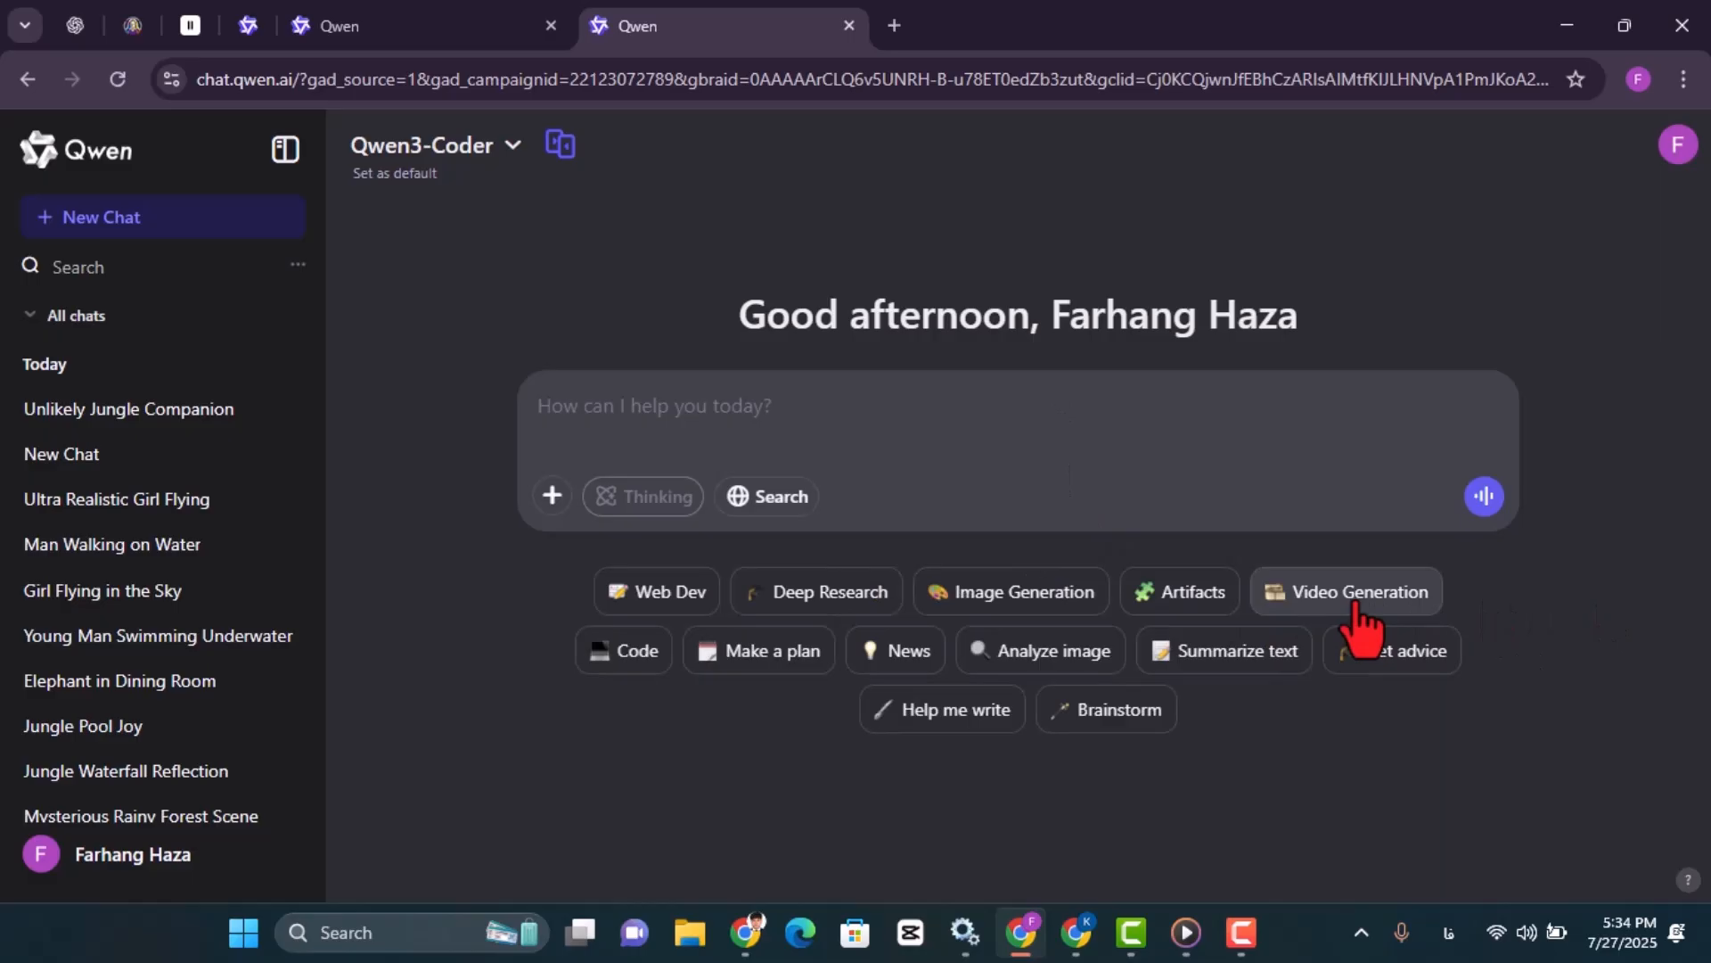
click(1358, 592)
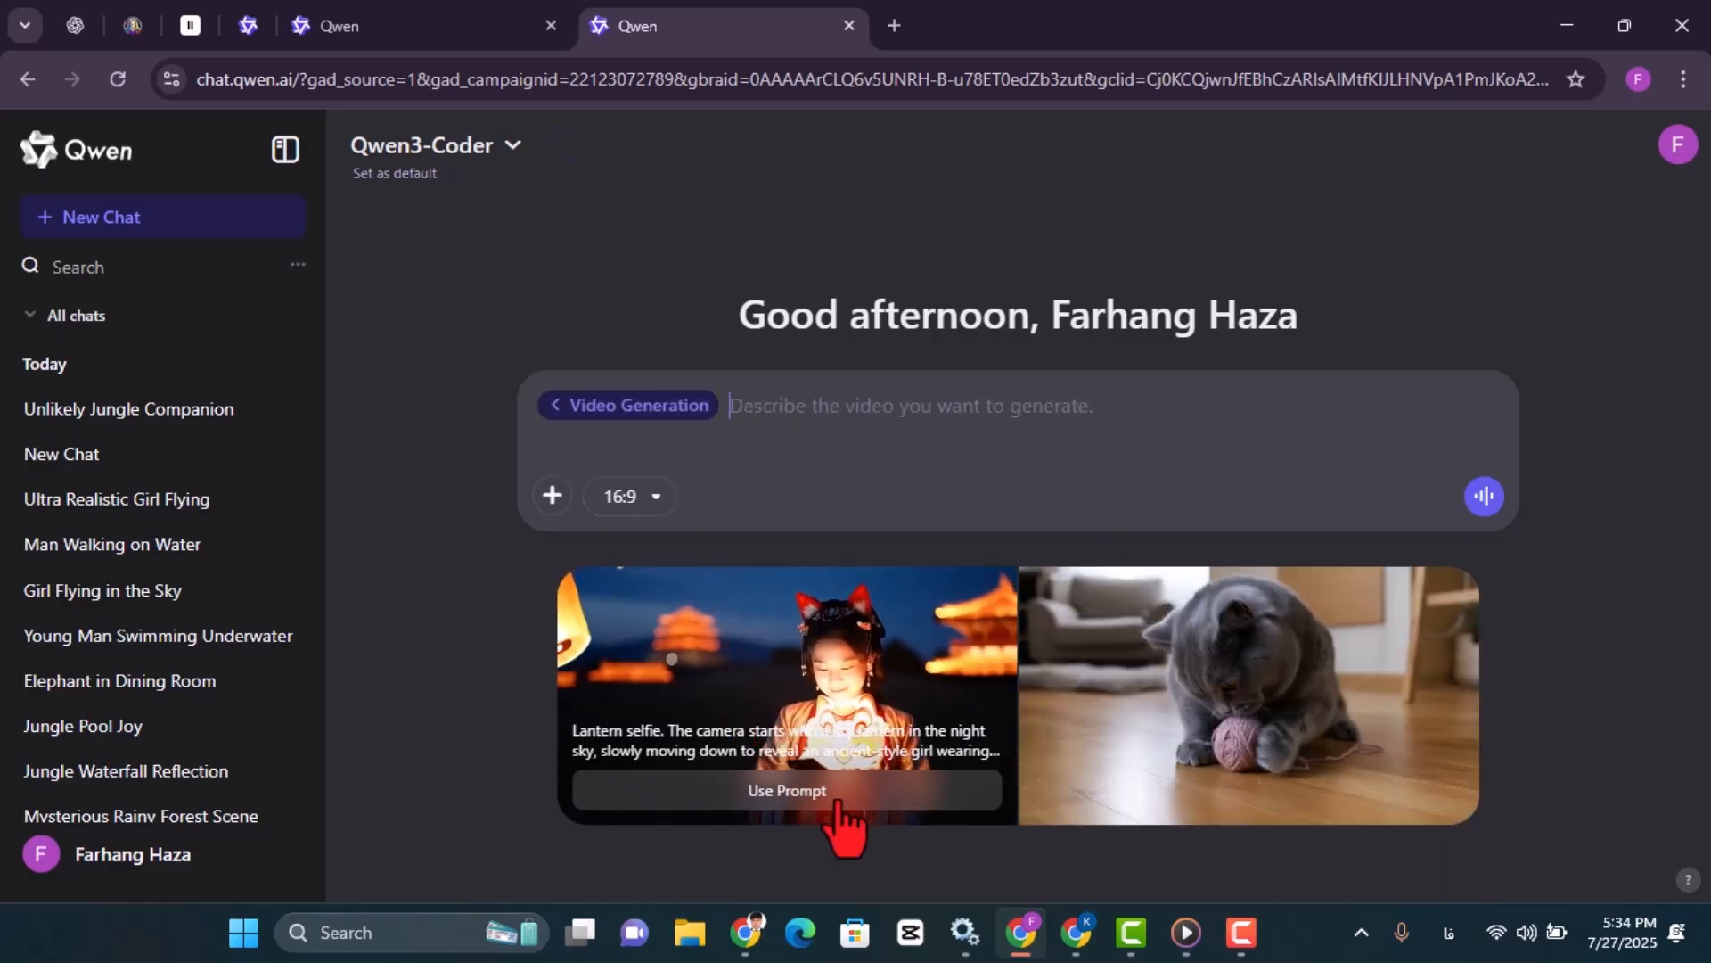
Step: Enter the prompt 'an ultra realistic girl flying on the sky' with a 16:9 aspect ratio
text(a)
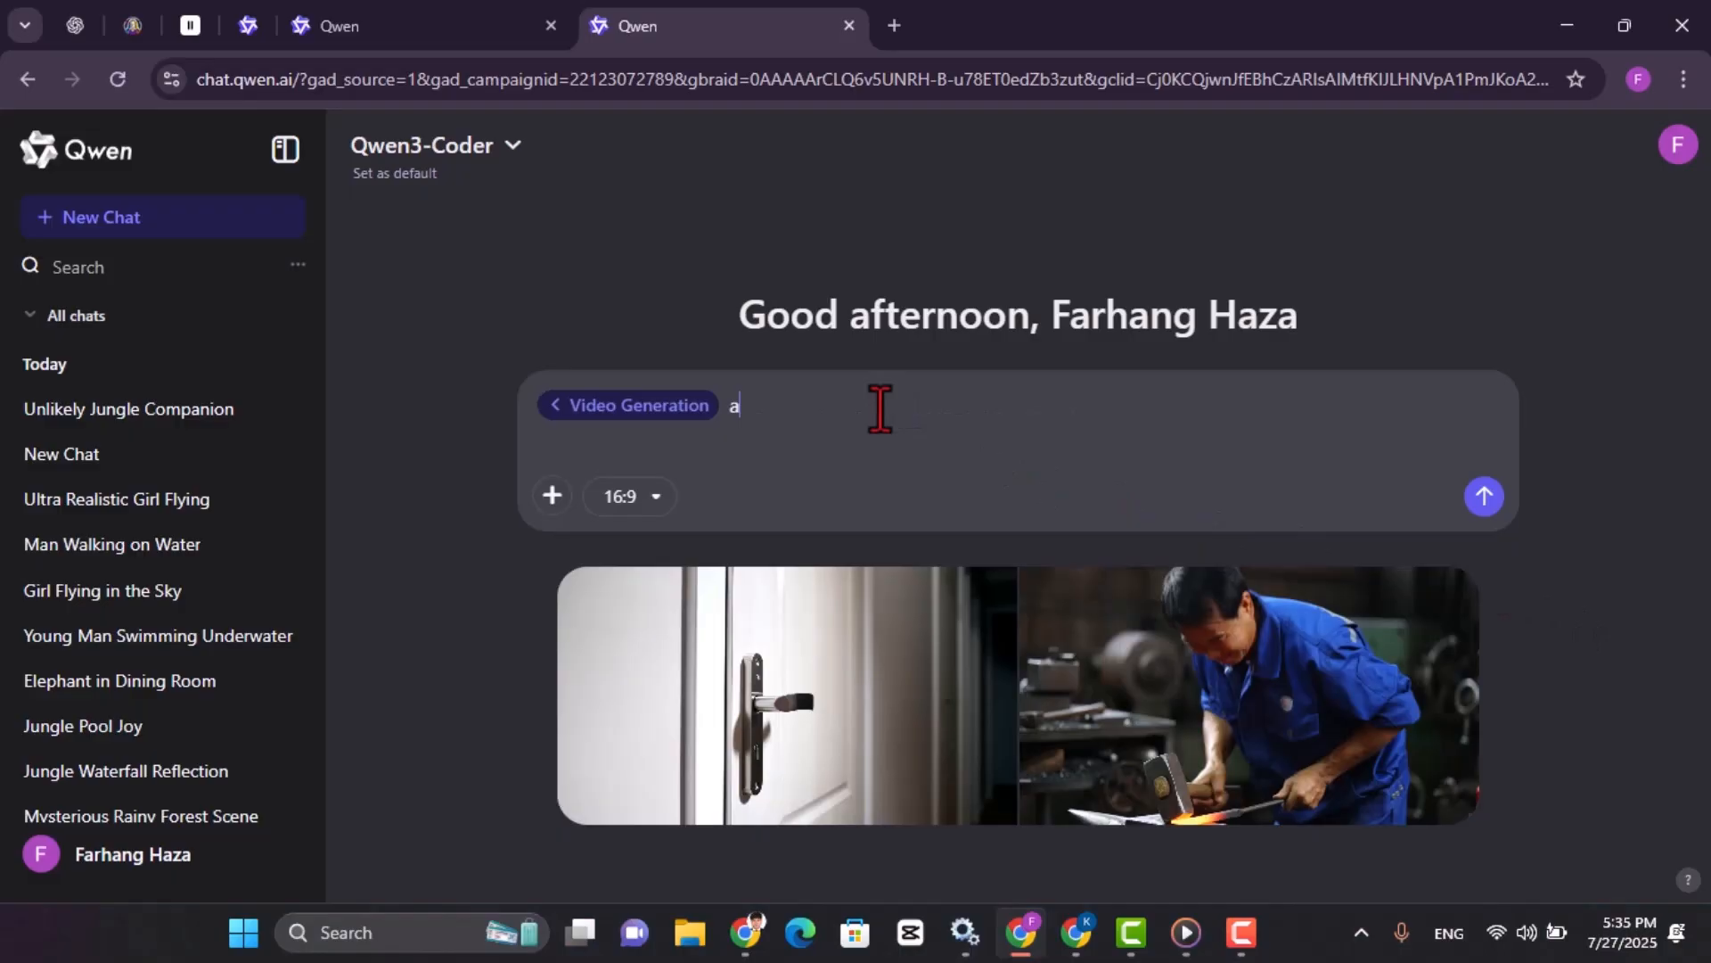
text(n)
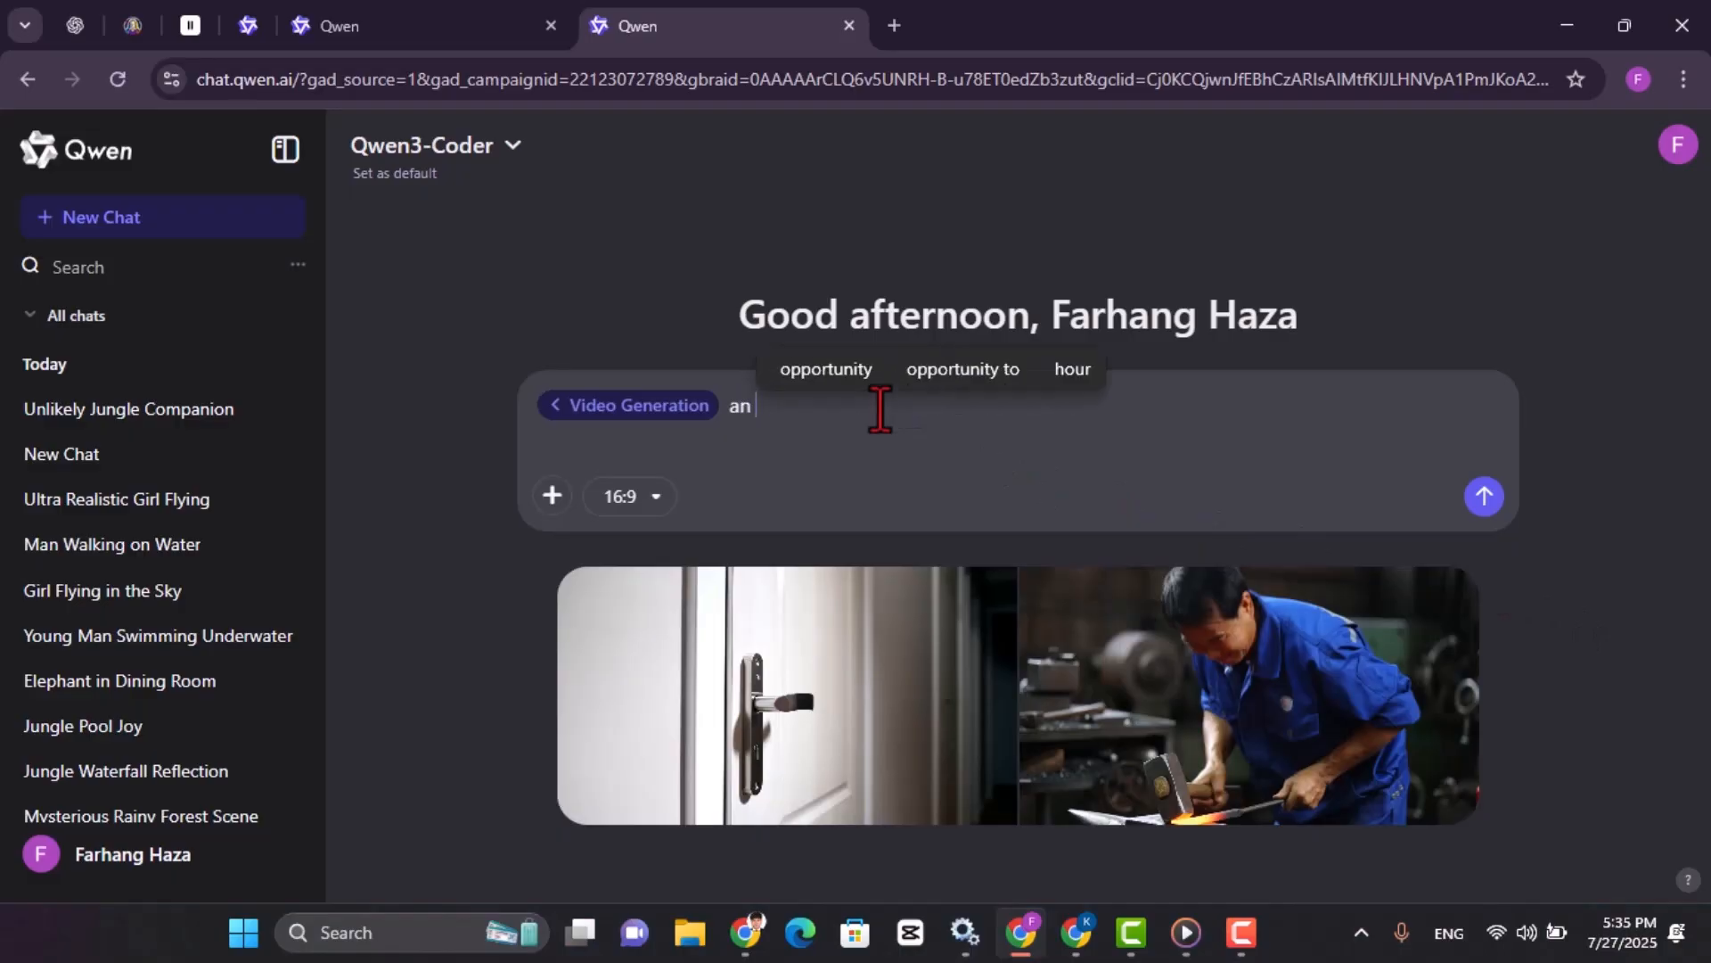
text(ult)
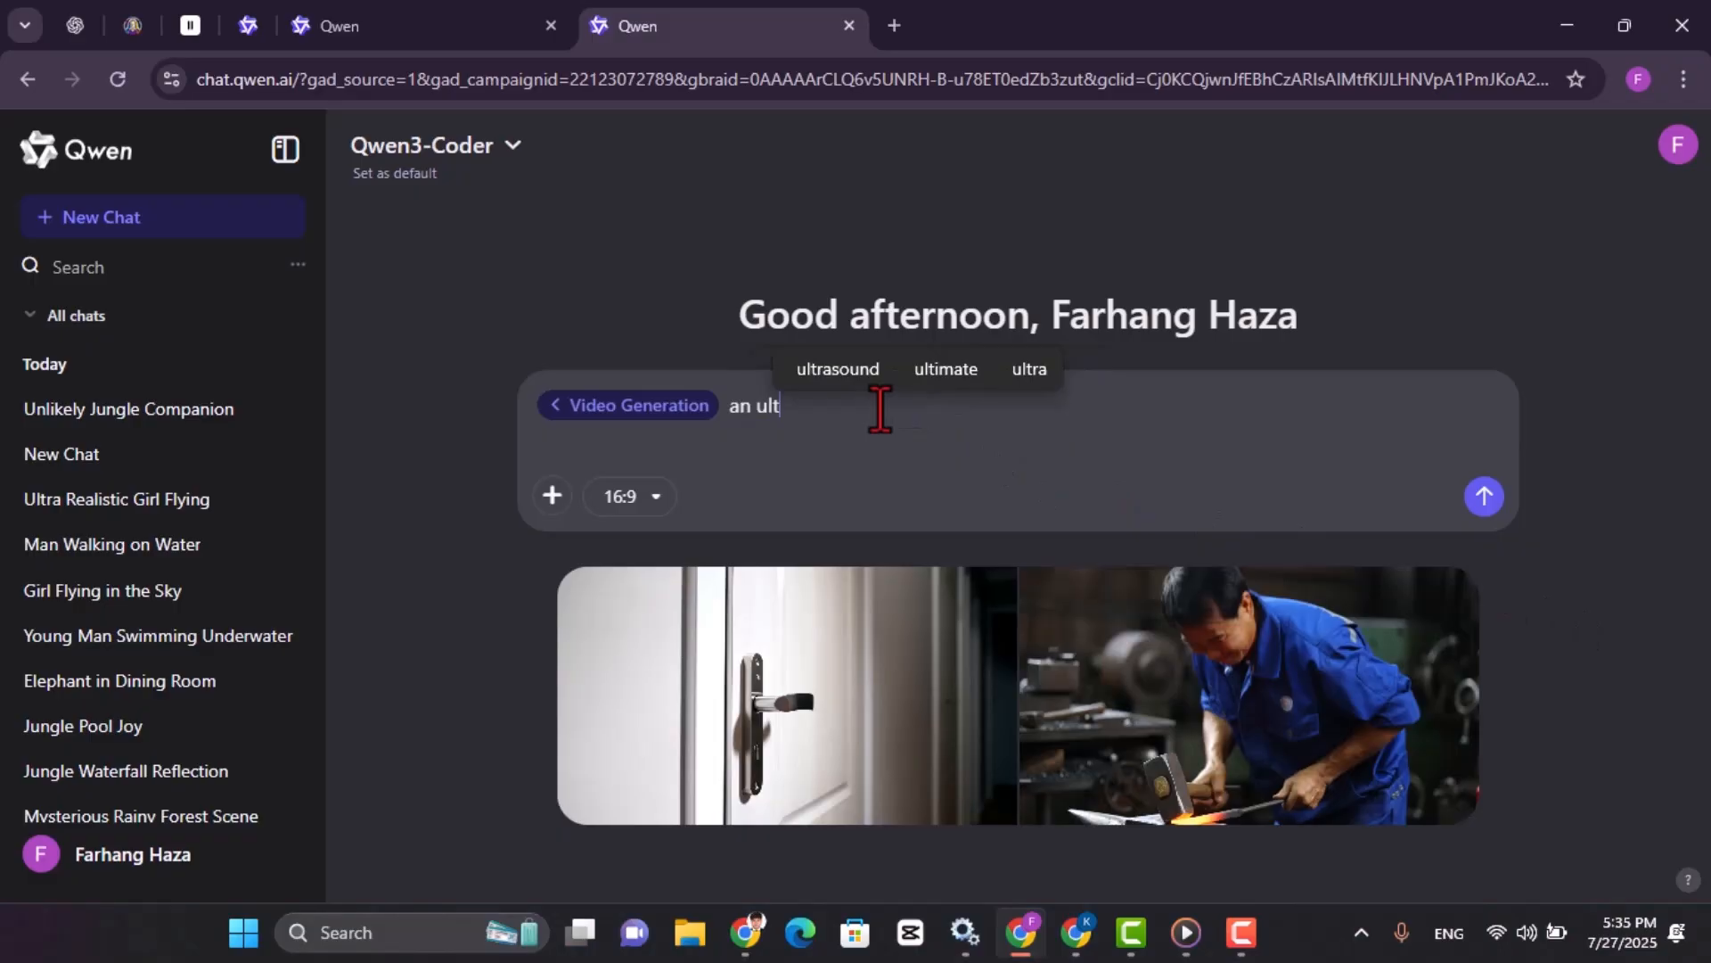
key(Backspace)
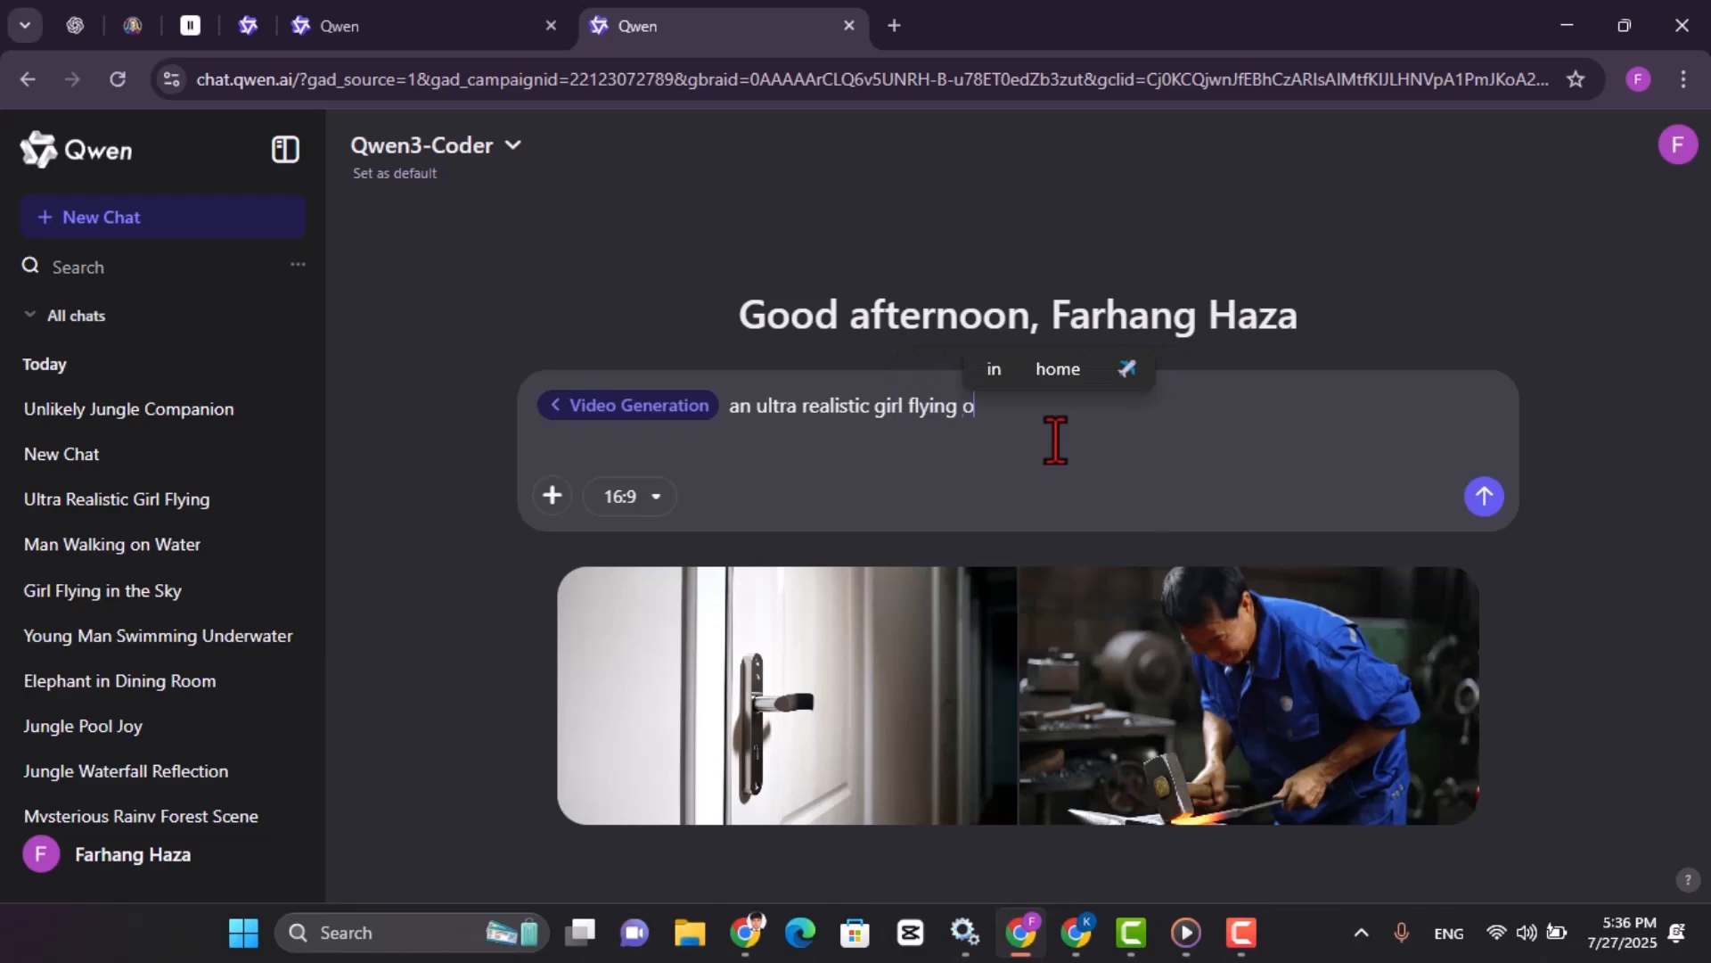
text(n the sky)
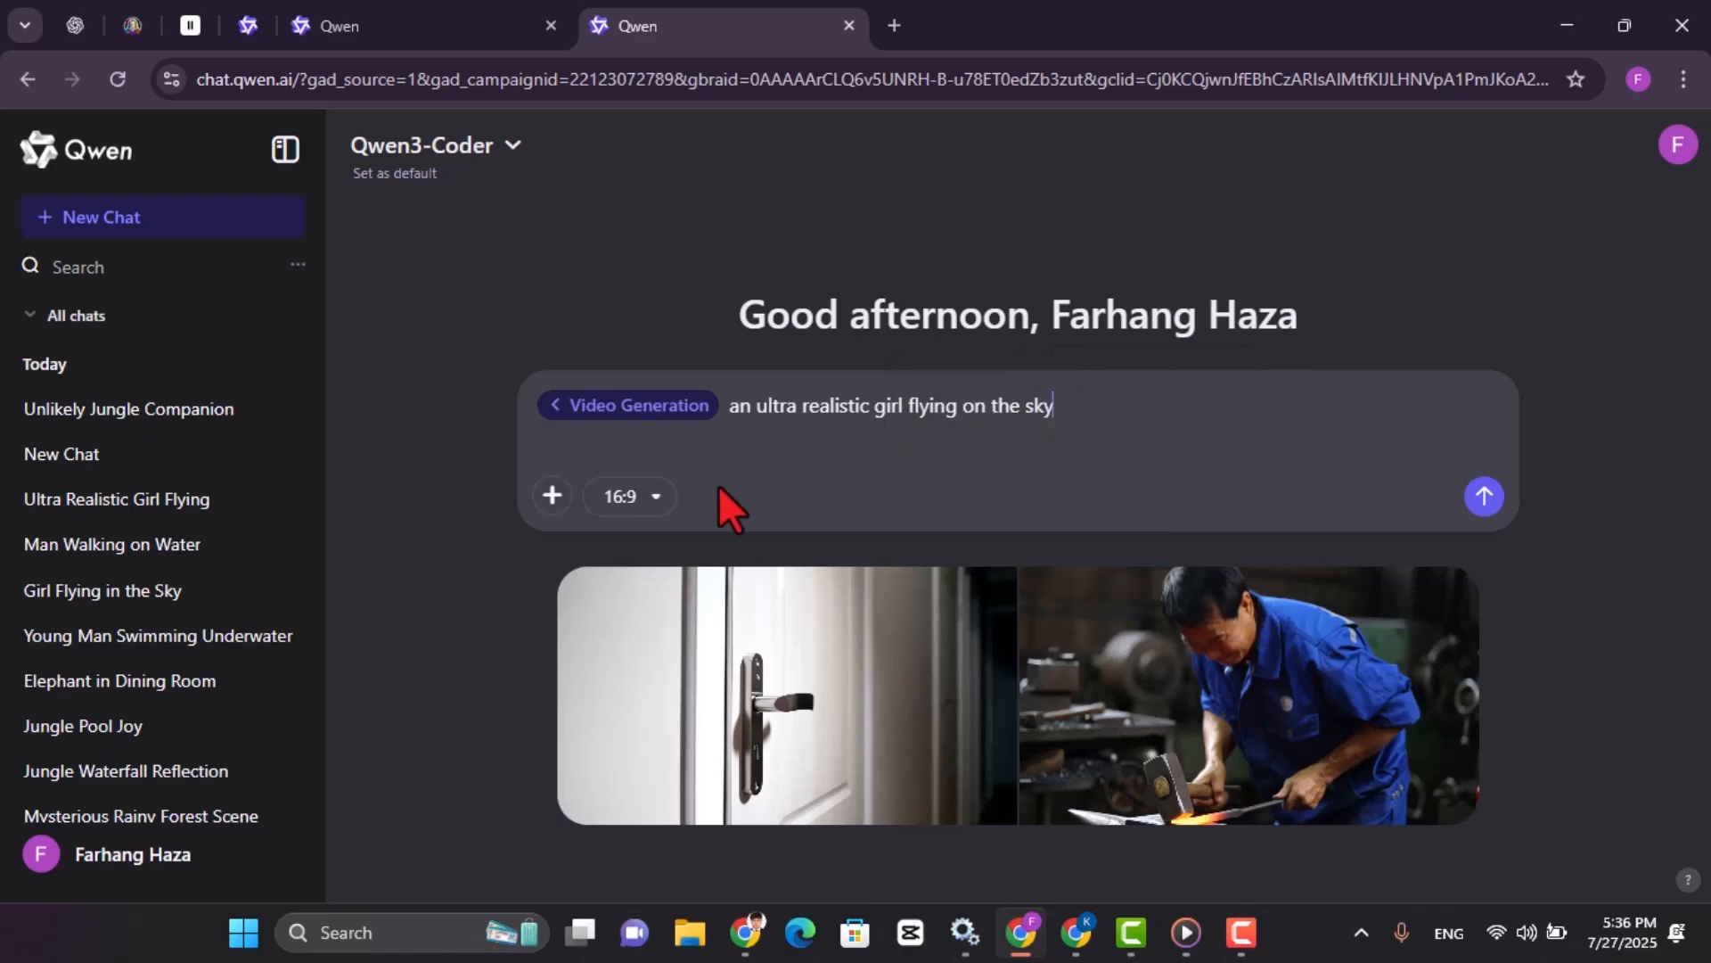
click(628, 497)
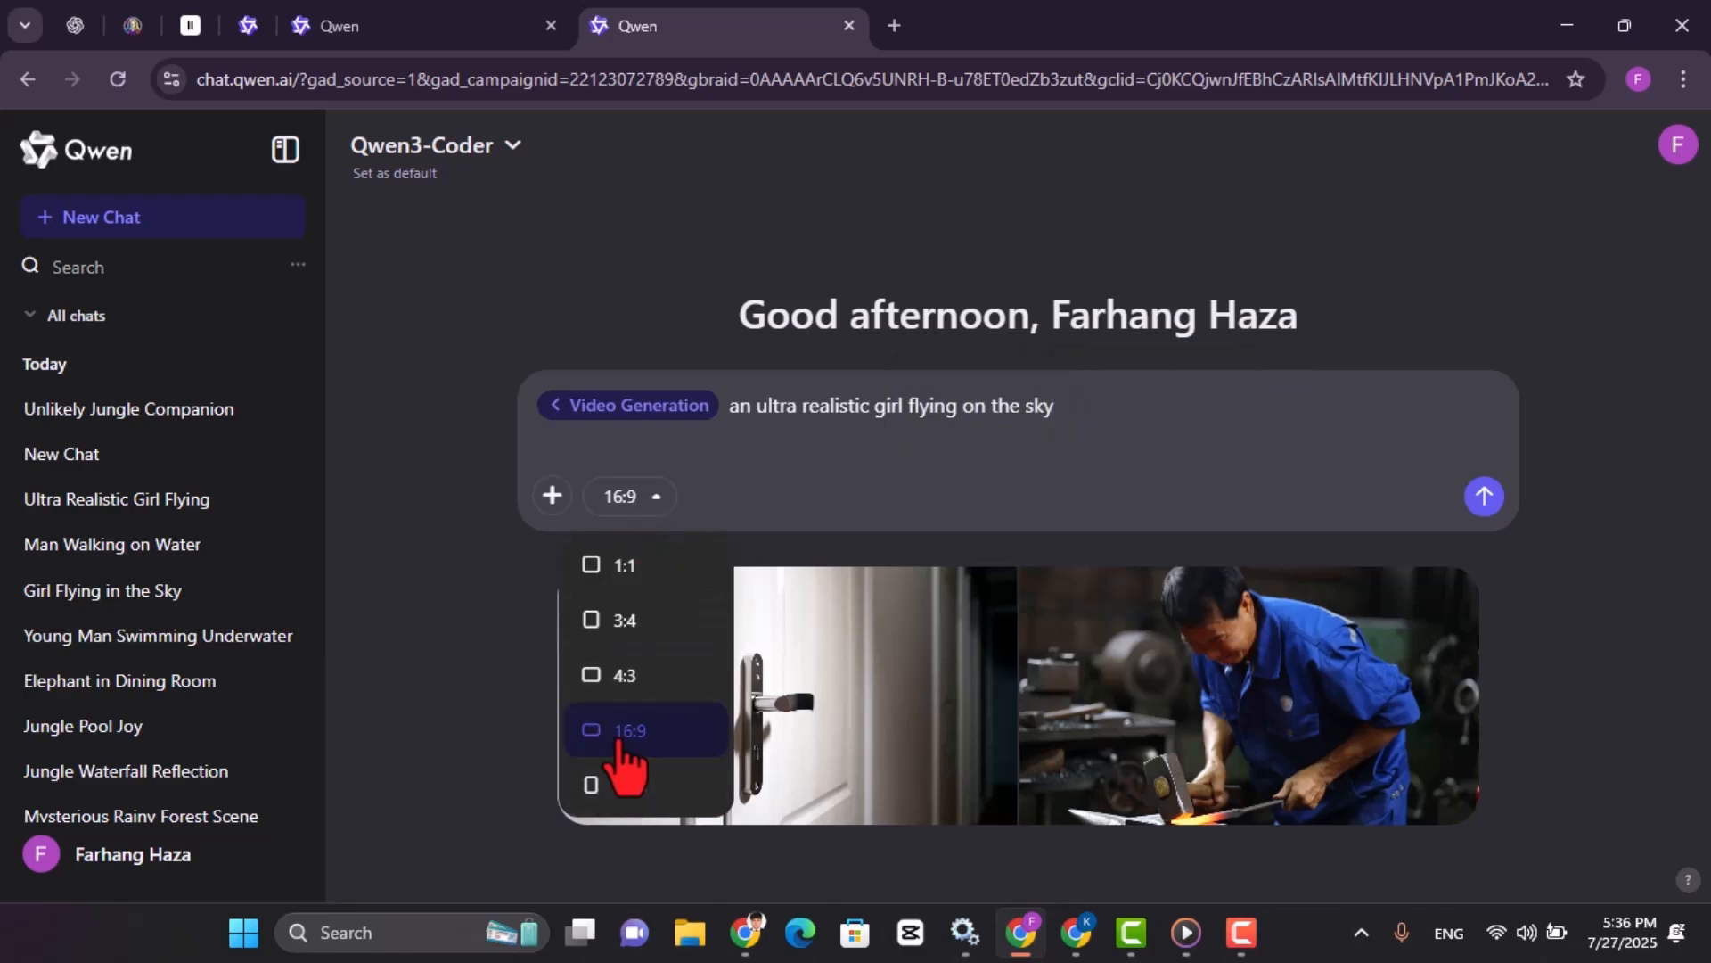
click(629, 729)
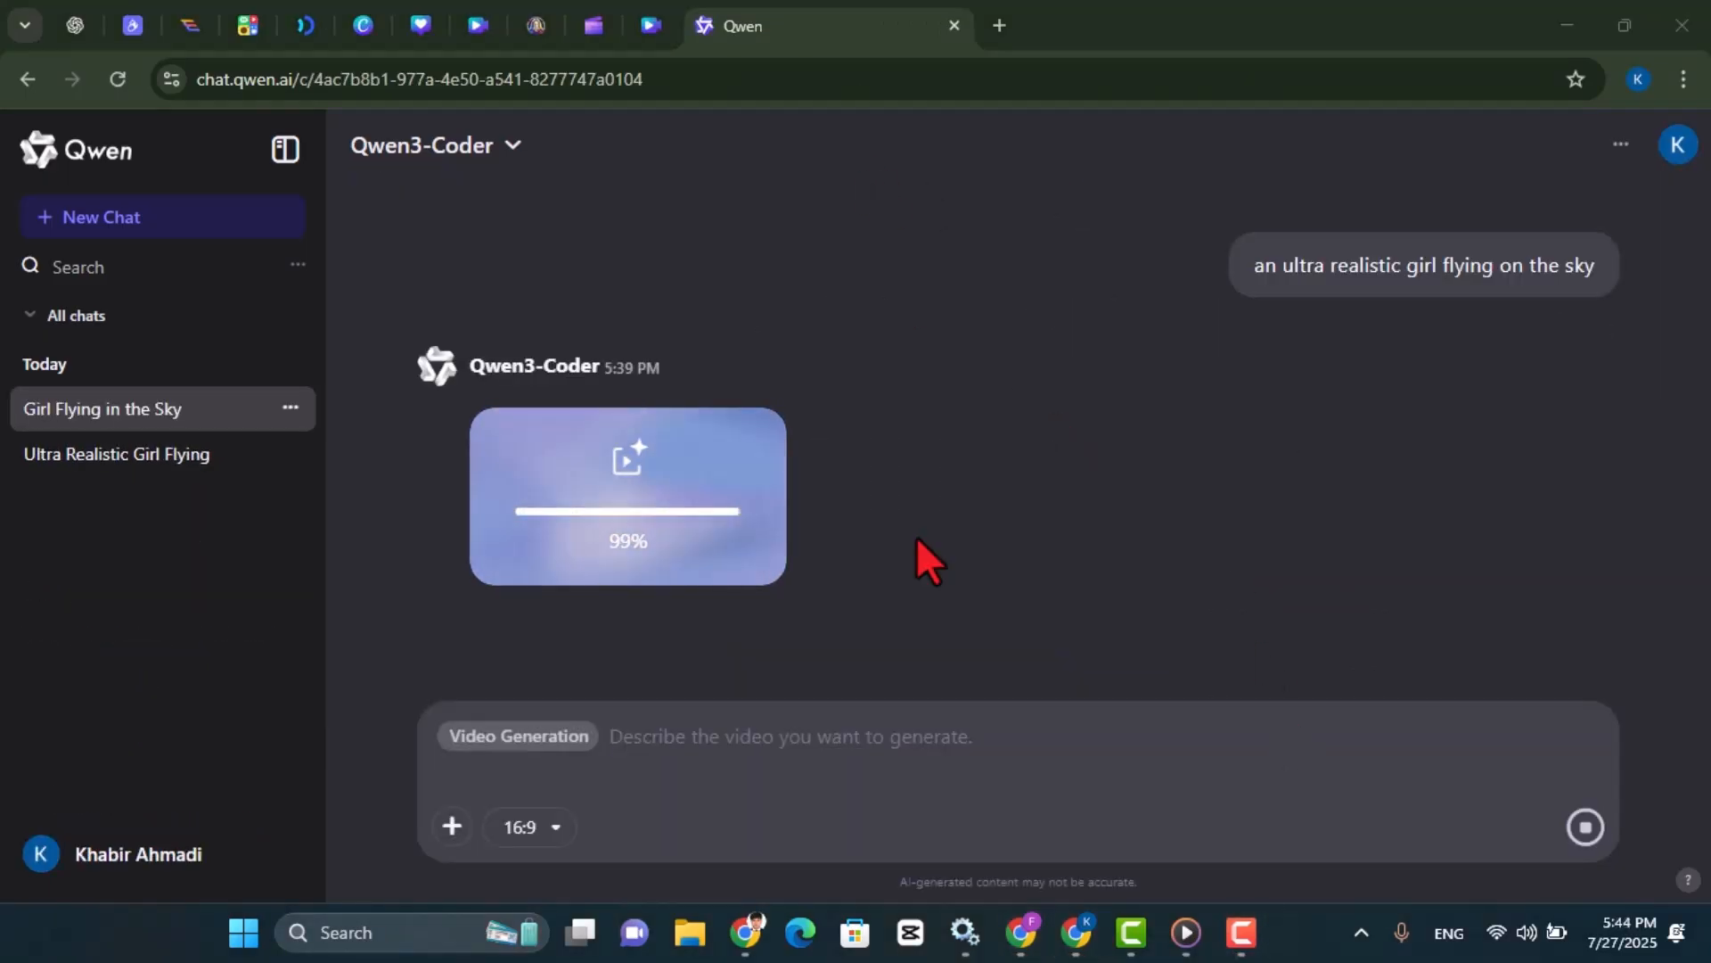
mouse_move(936, 576)
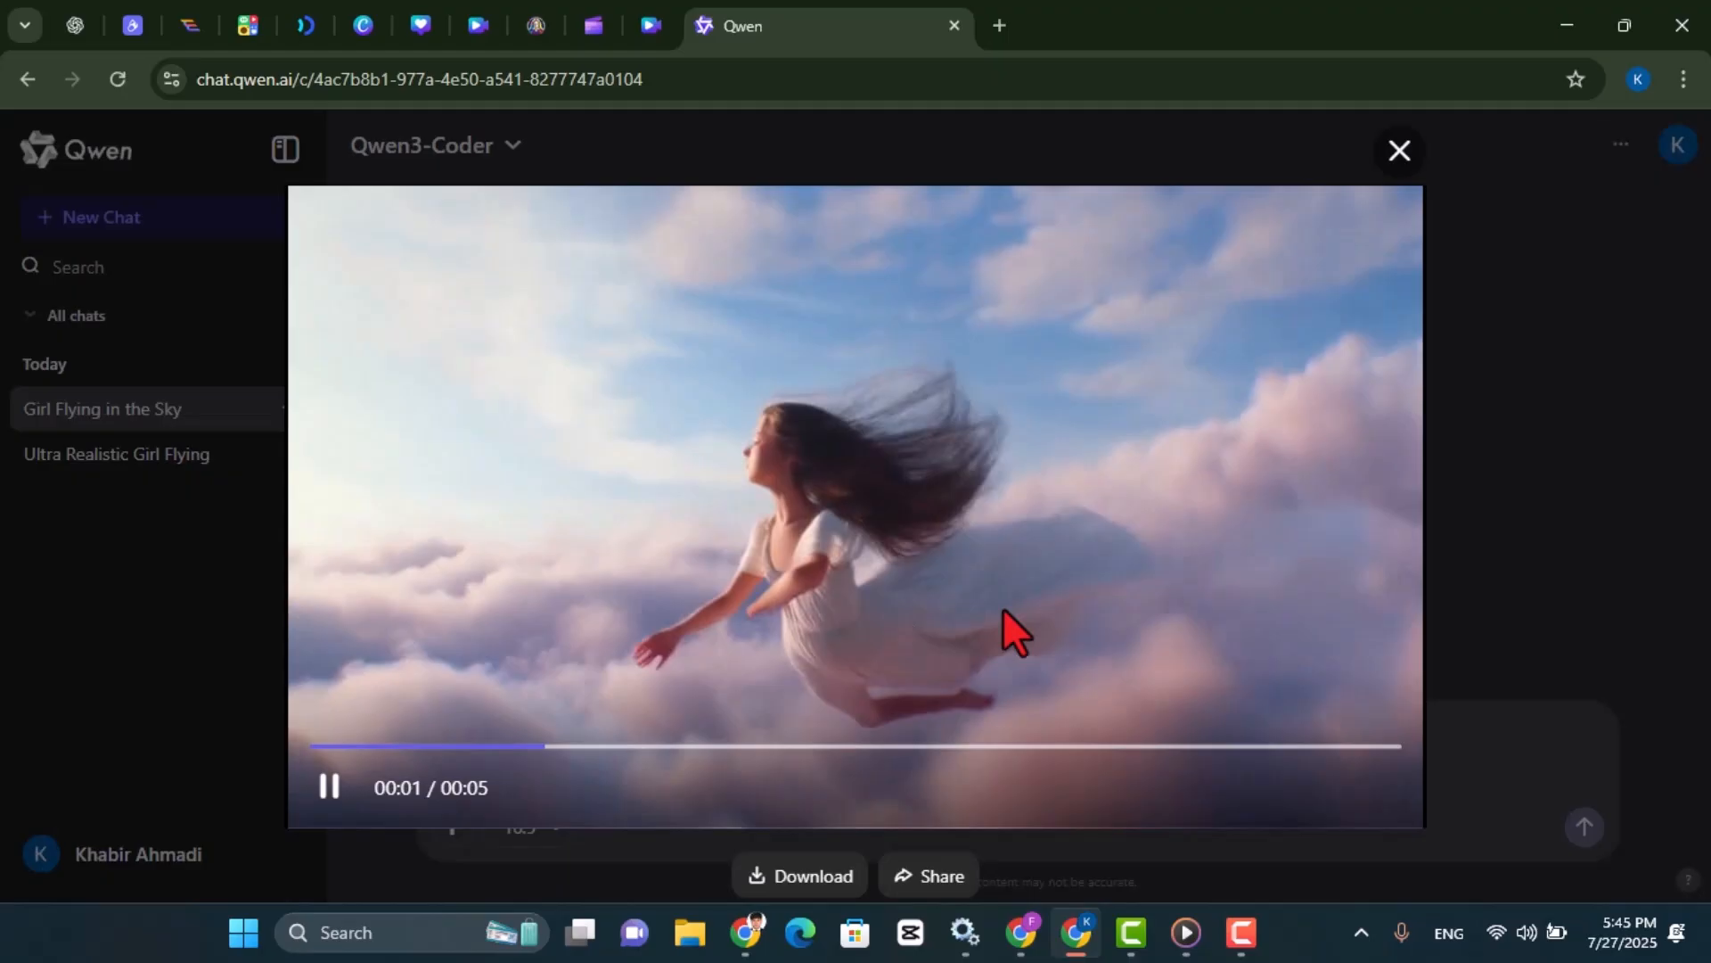
mouse_move(1147, 584)
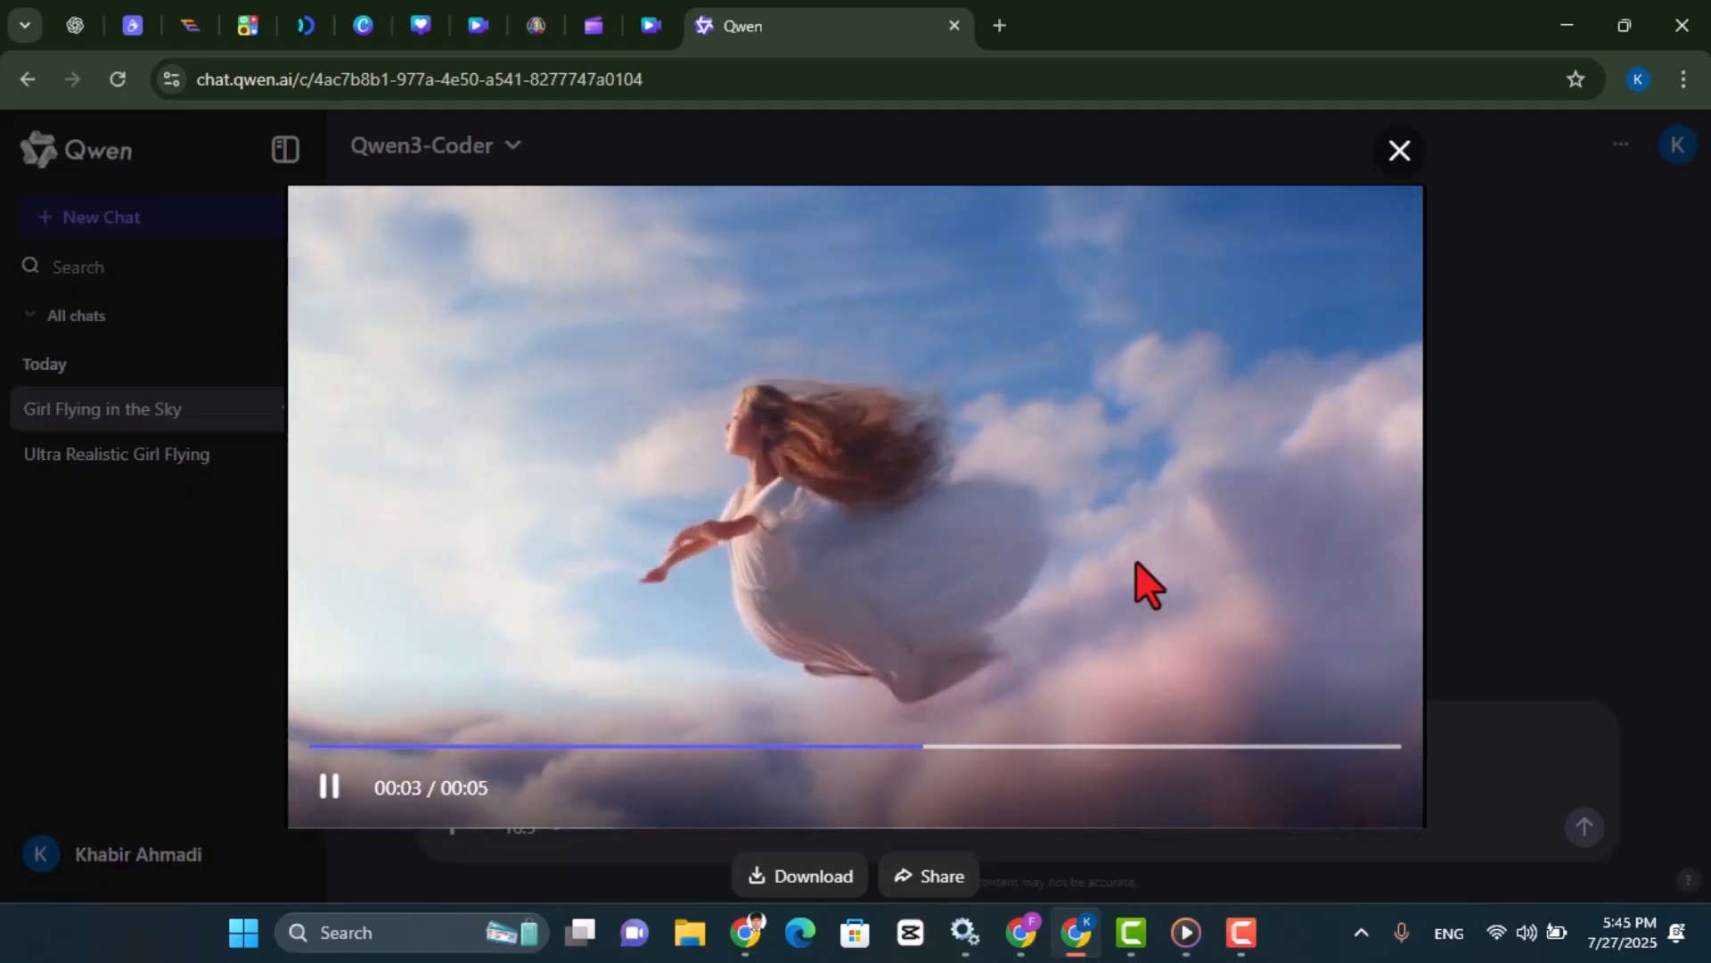
mouse_move(1380, 272)
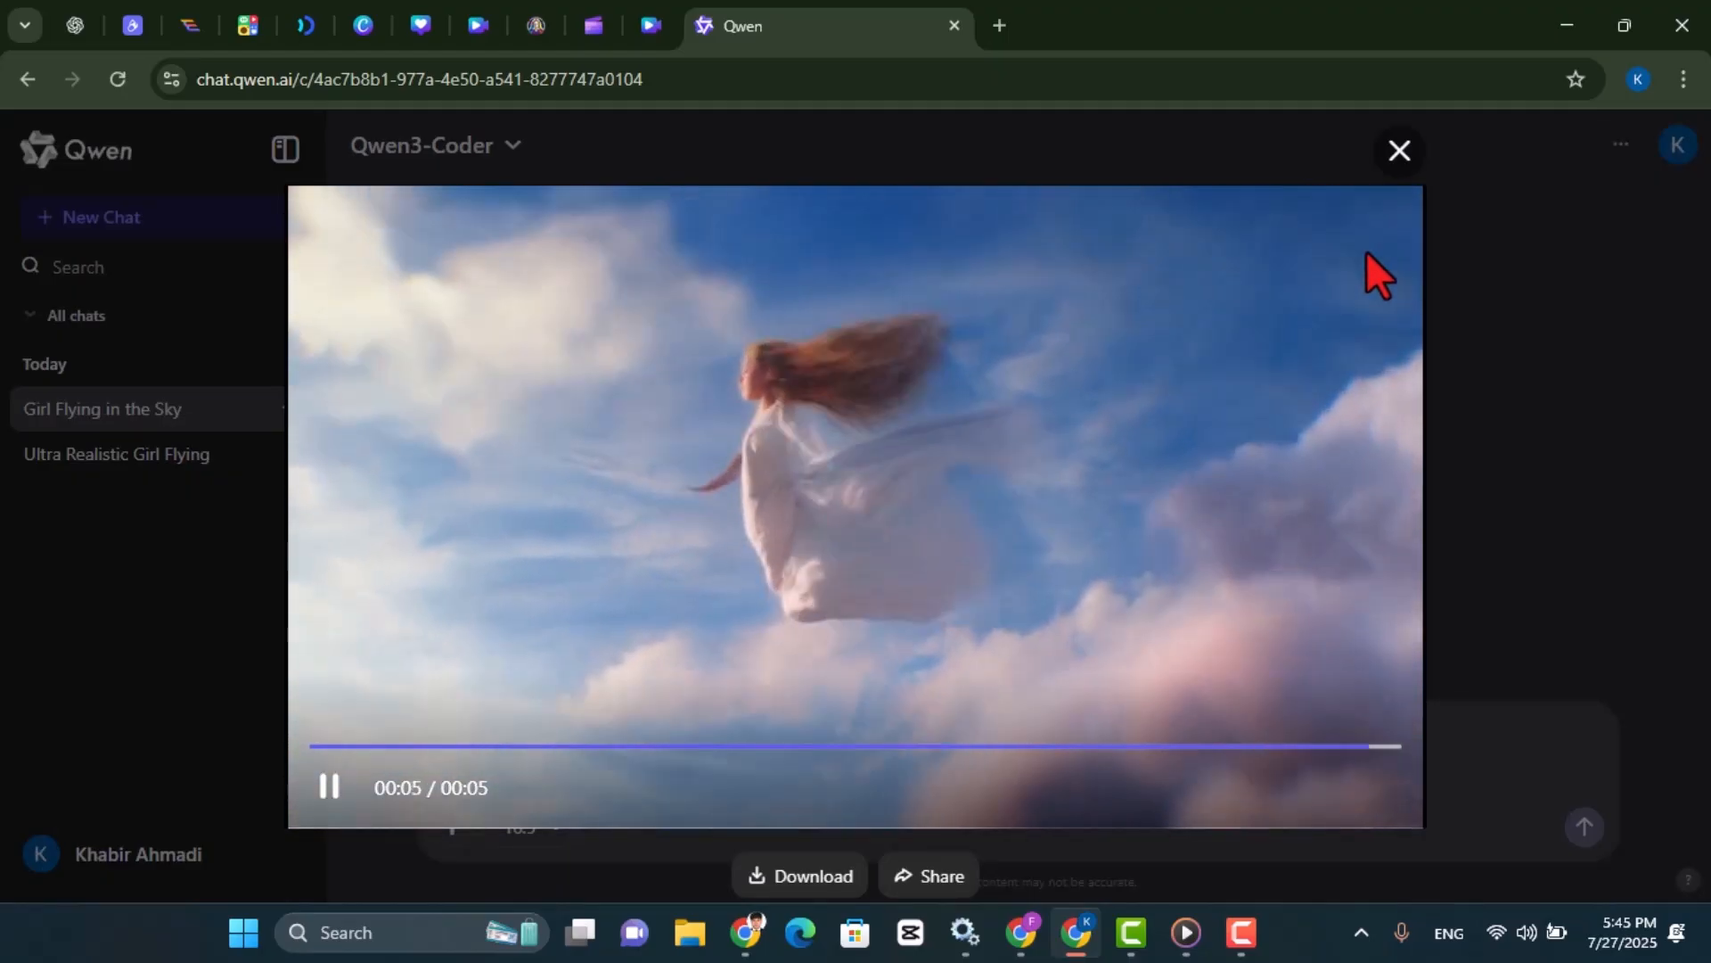
Step: Close the player after the finished flying-girl video plays through
click(1402, 150)
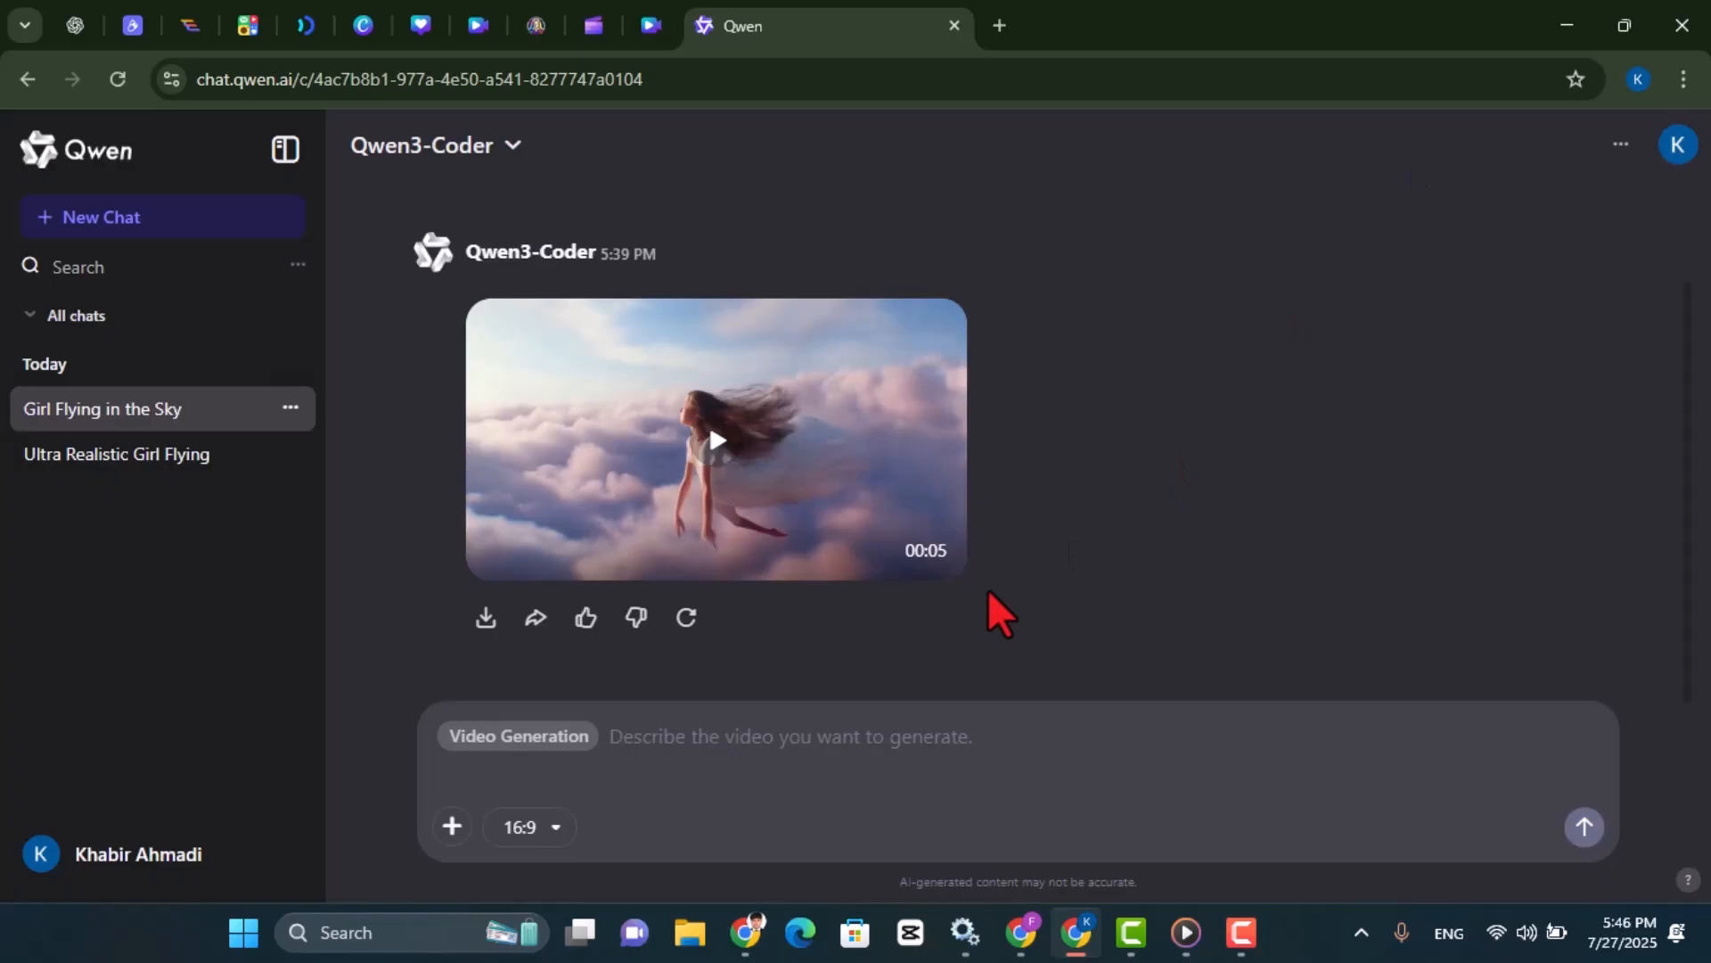
Step: Send 'an ultra realistic girl flying on the sky' again for a second video
text(w)
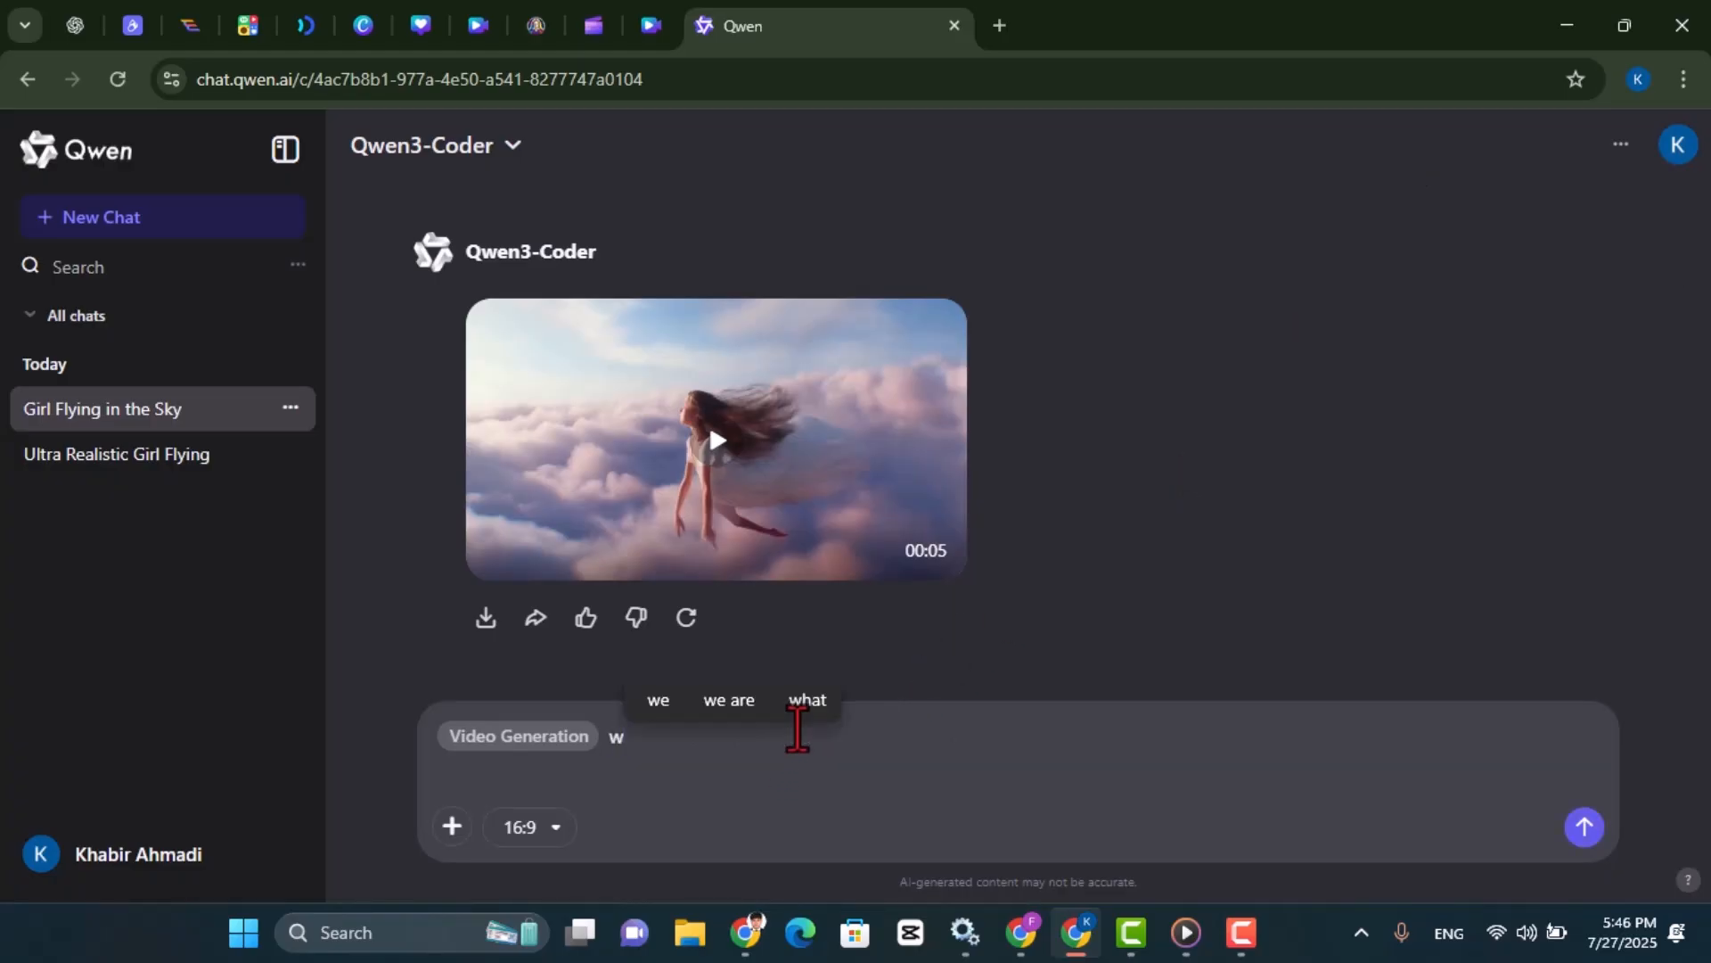
text(re)
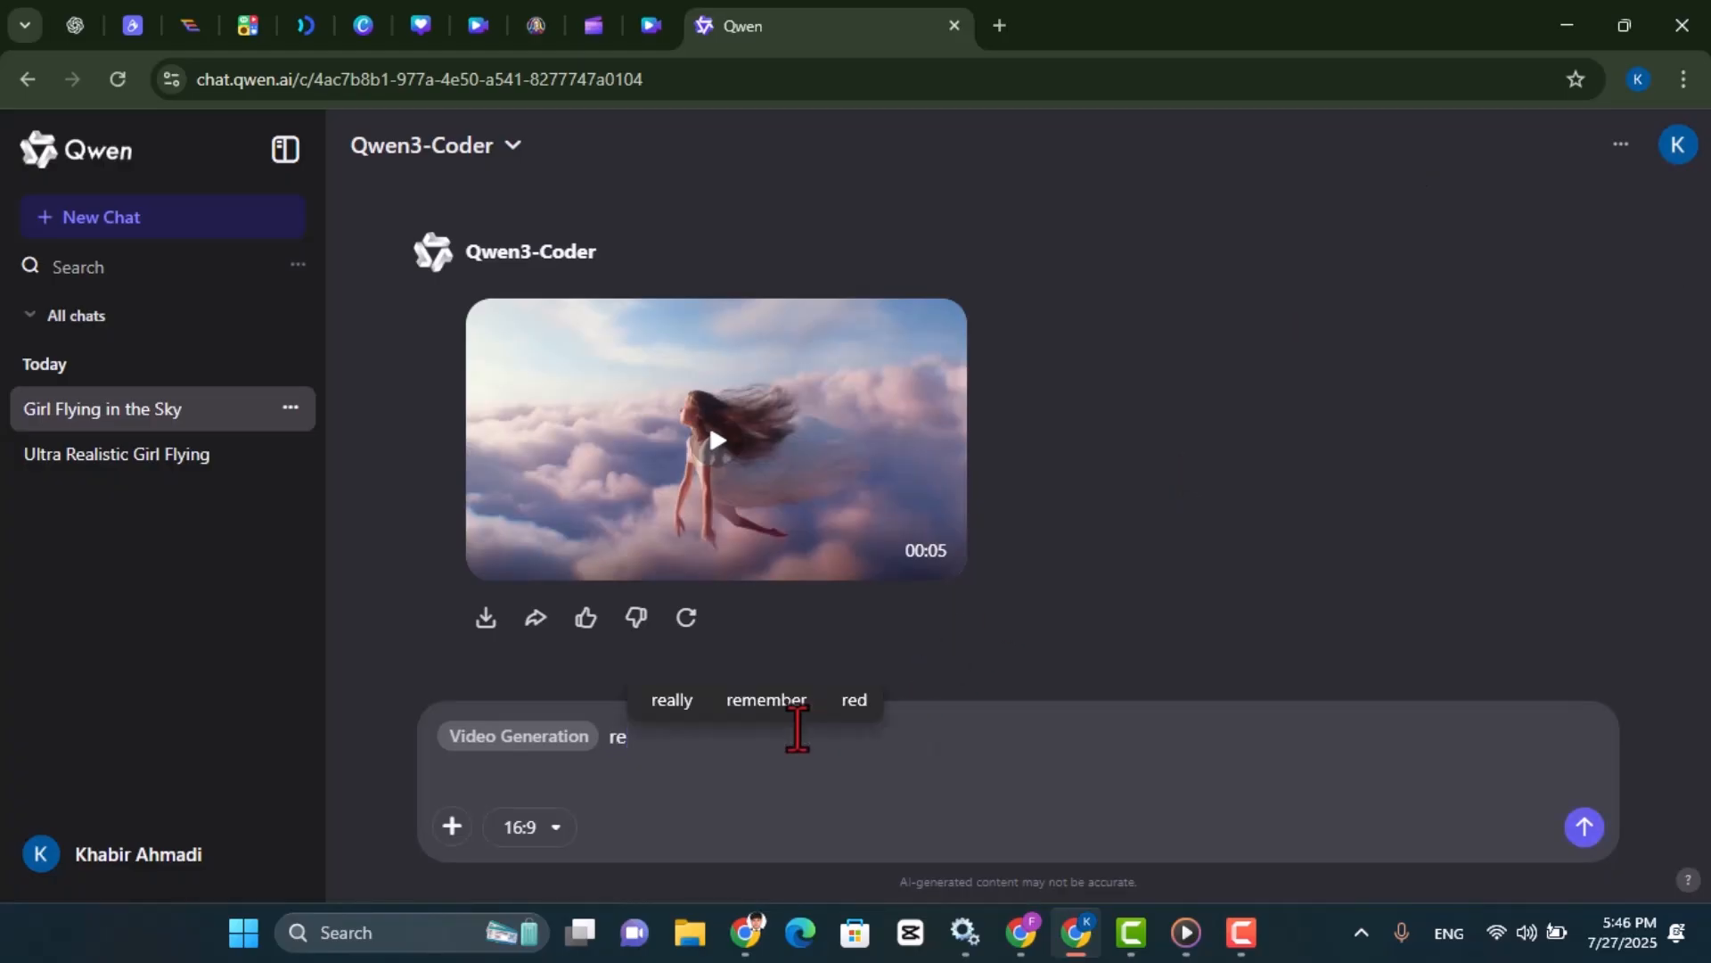
text(an ultra realistic girl flying on the sky)
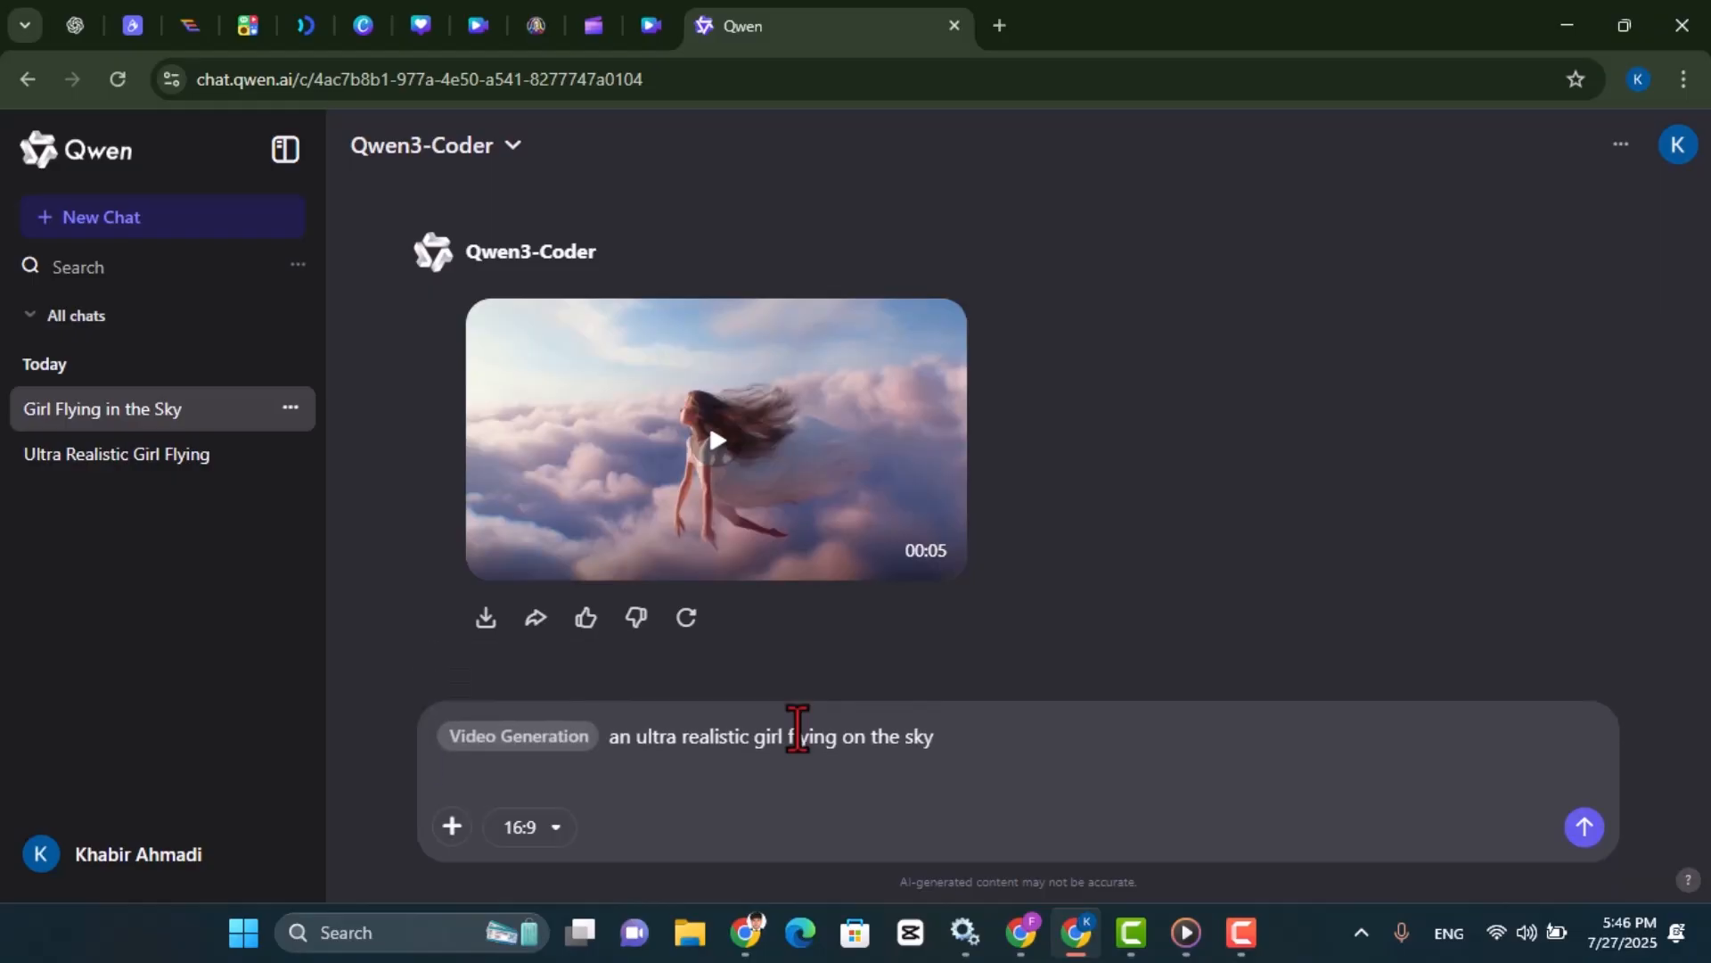
click(75, 25)
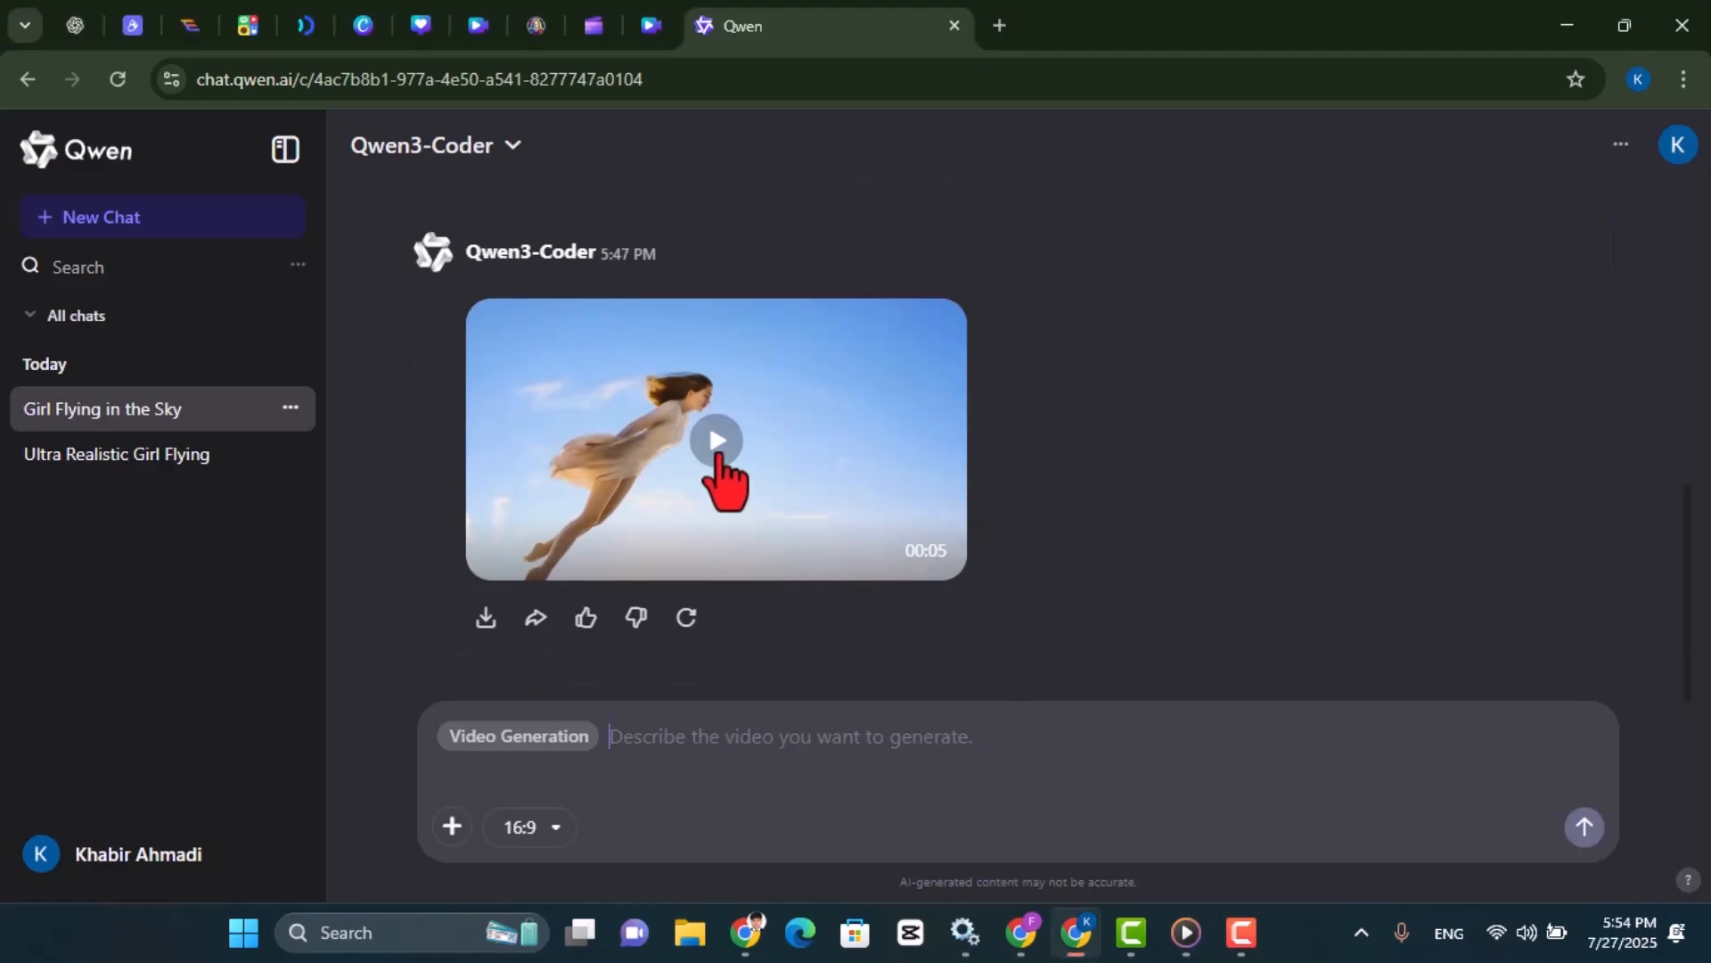
Step: Preview the blue-sky flying-girl video and download it to the computer
click(715, 441)
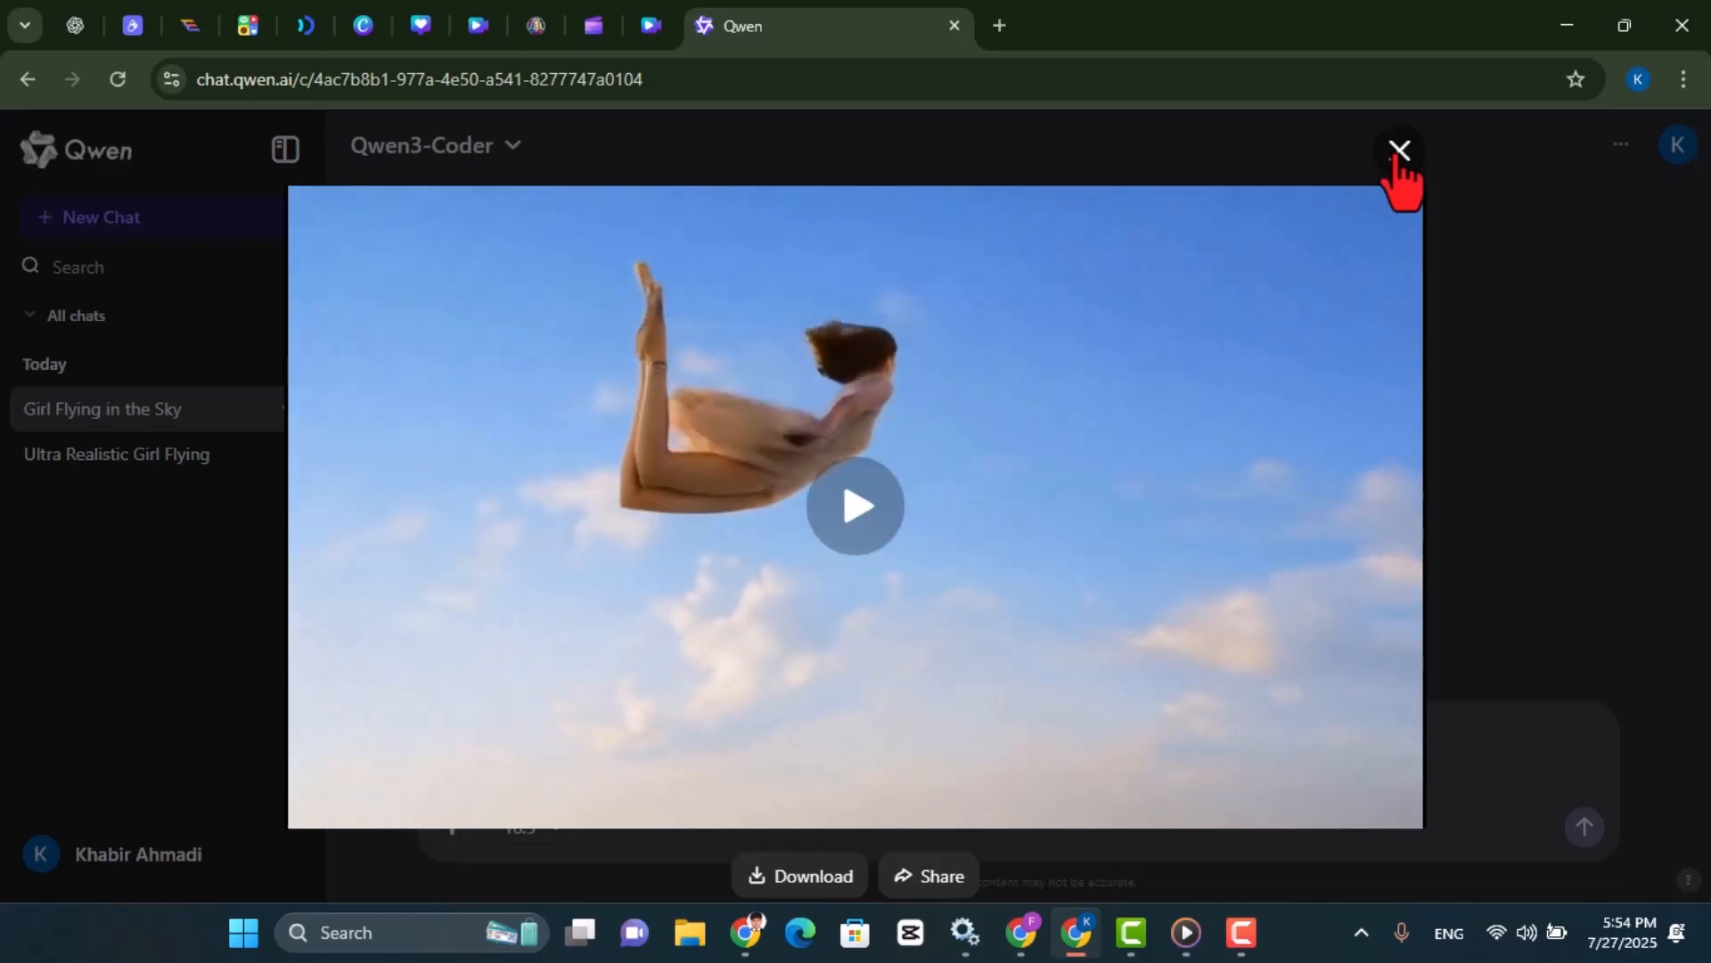
click(1402, 150)
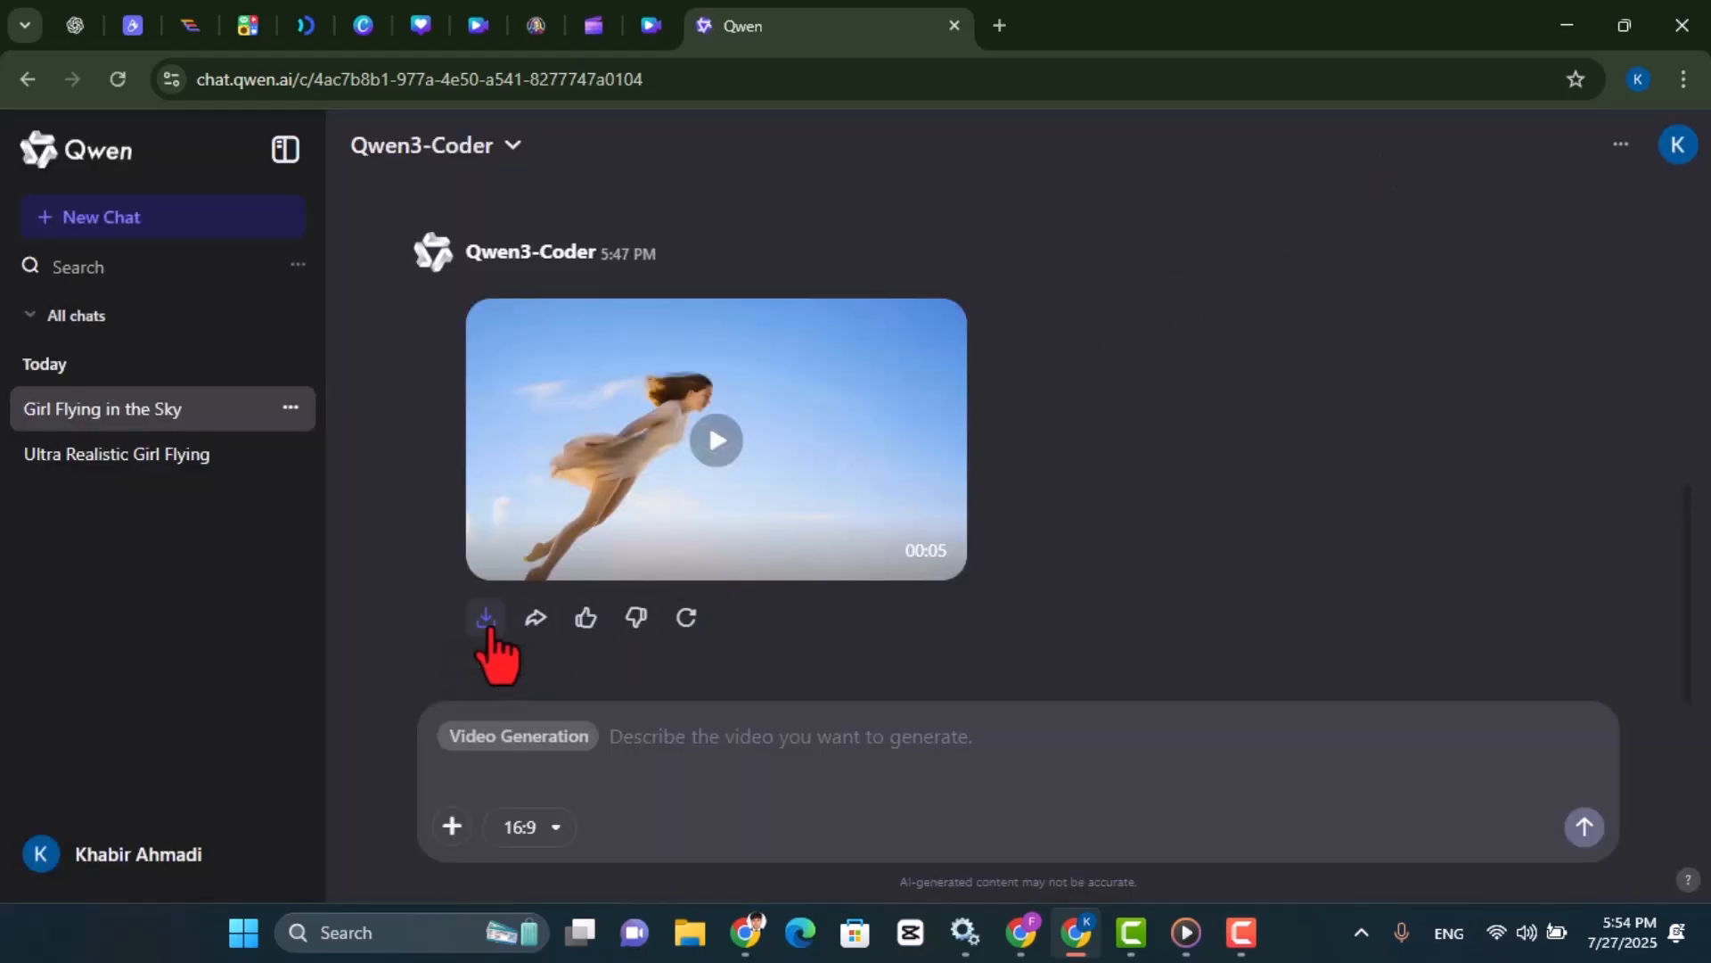
click(485, 617)
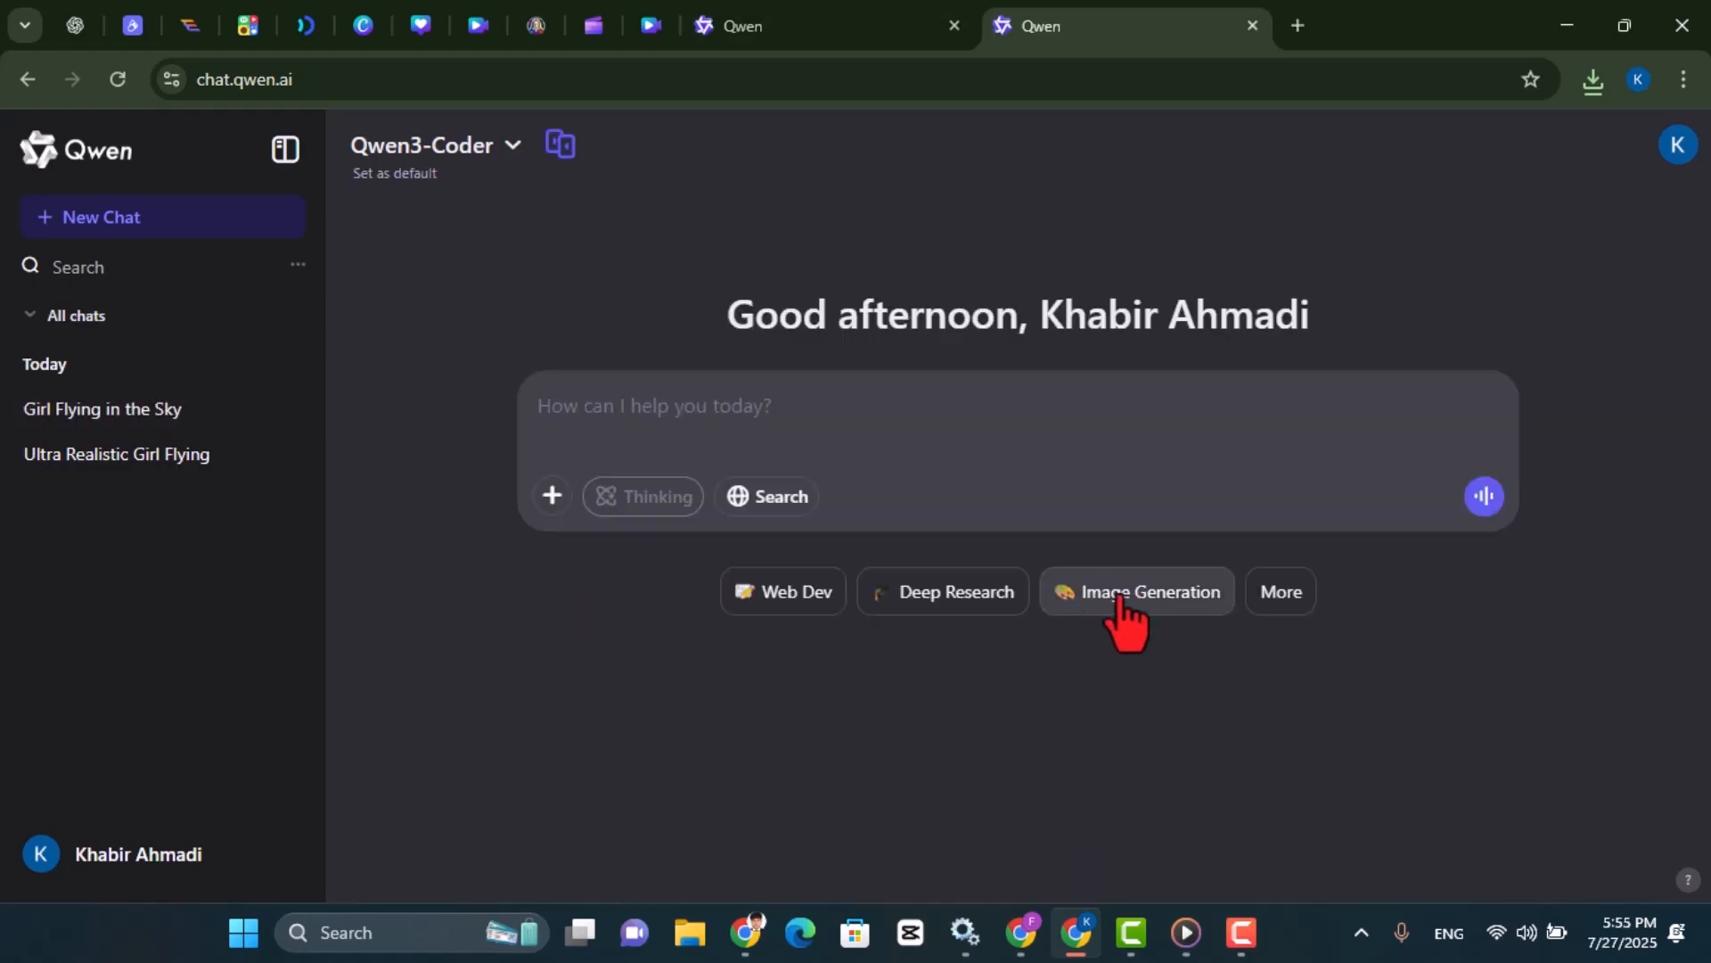
Step: Generate an image from 'a realistic man on the water' and view it enlarged
click(1135, 592)
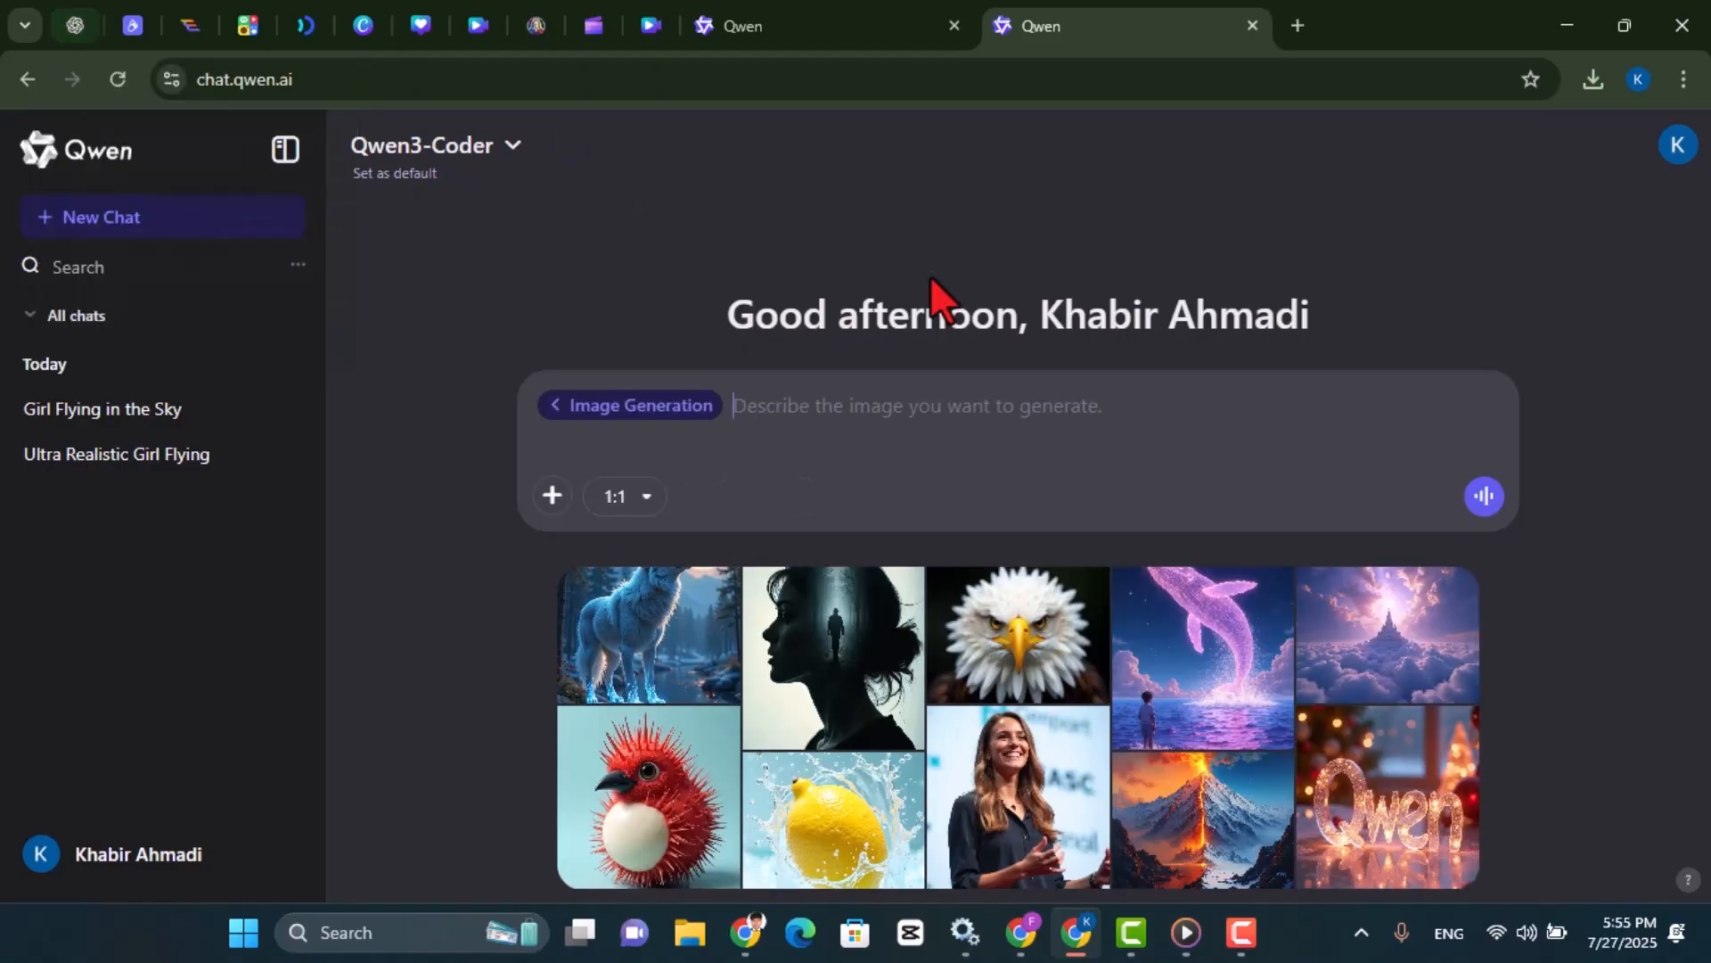
mouse_move(1034, 415)
text(a realistic man on the water)
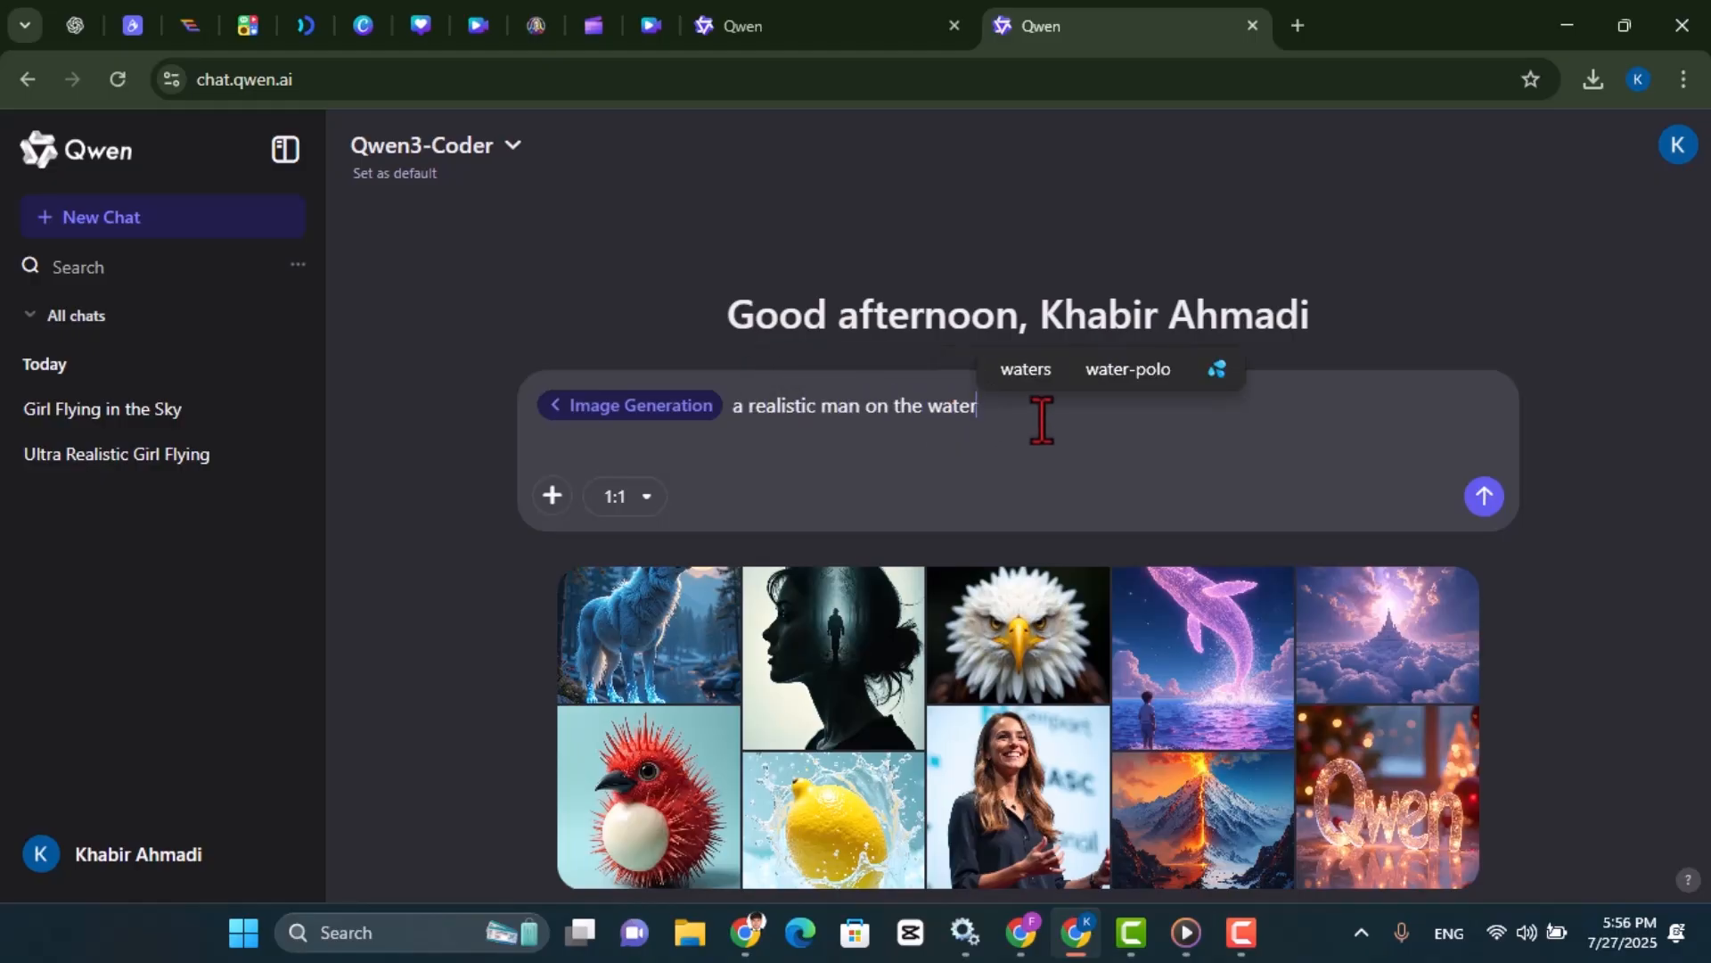
click(1484, 496)
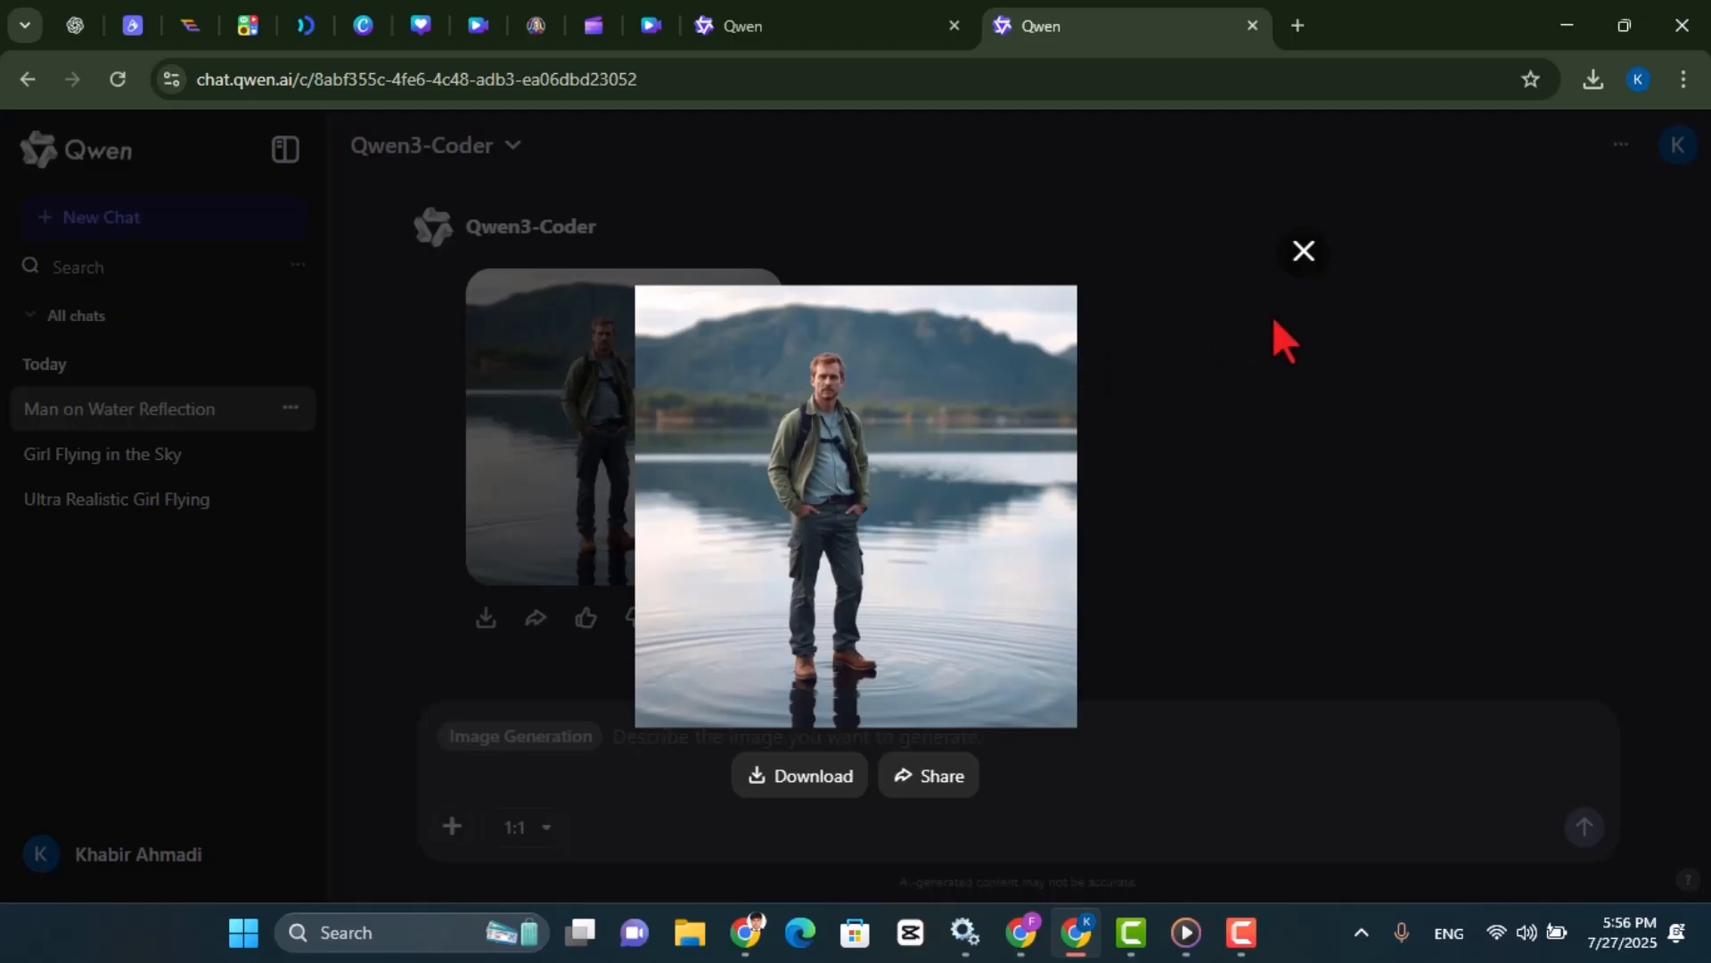
click(1302, 251)
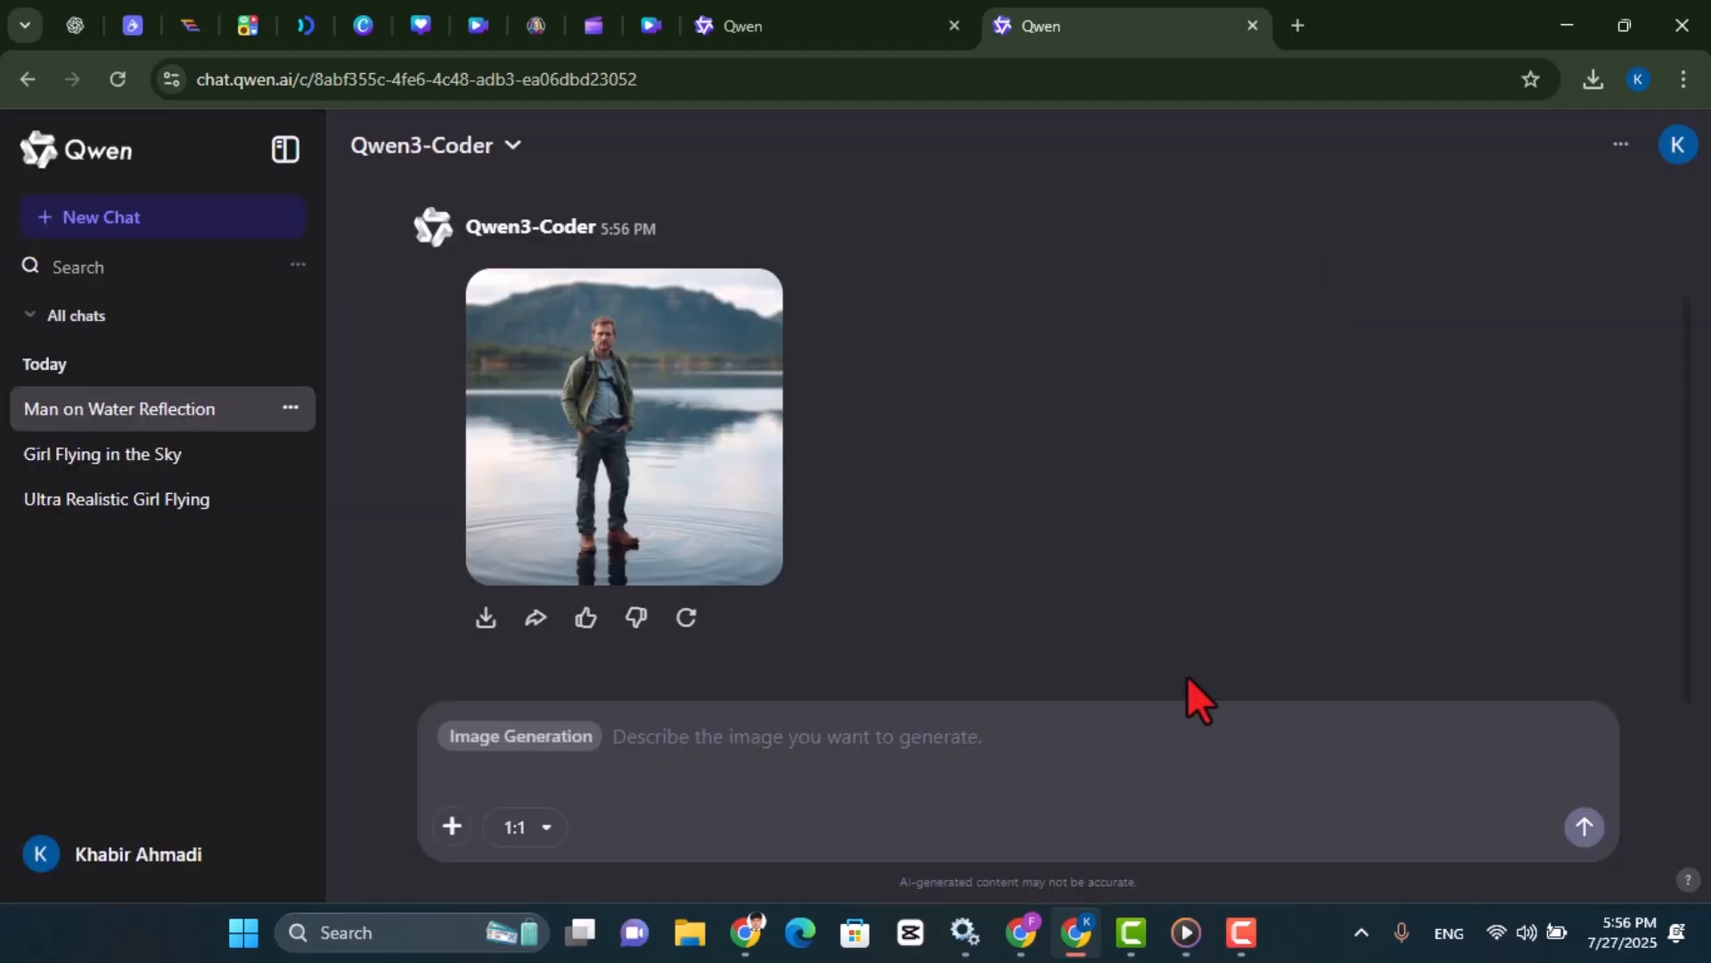